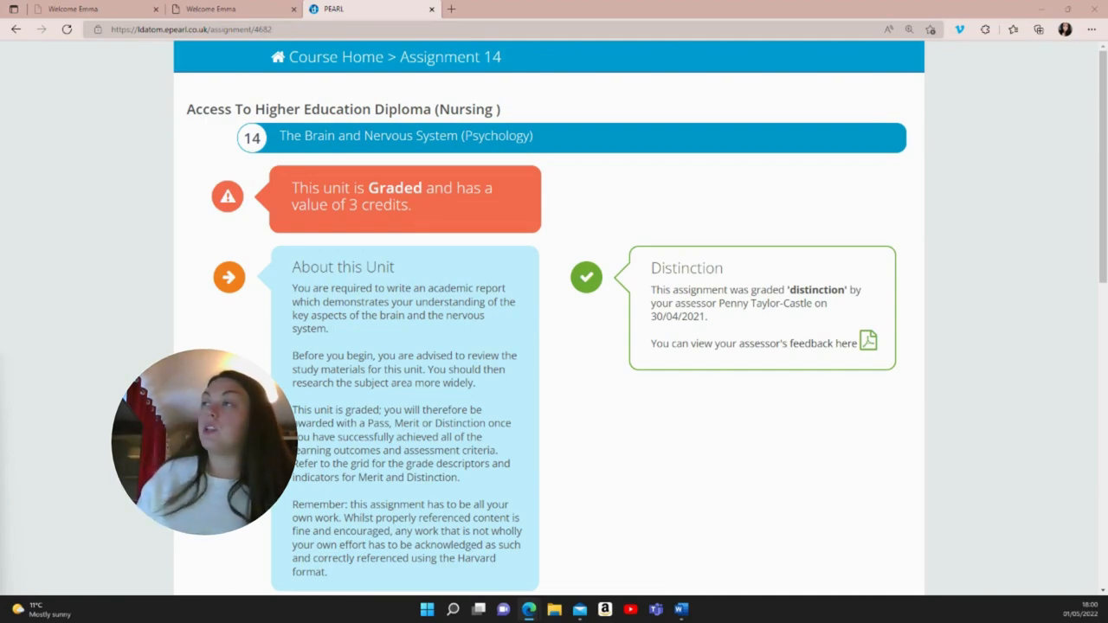
- Scroll the learndirect assignment page down to the Section 1: Assignment brief
{"action": "scroll", "scroll_direction": "down", "scroll_amount": 3}
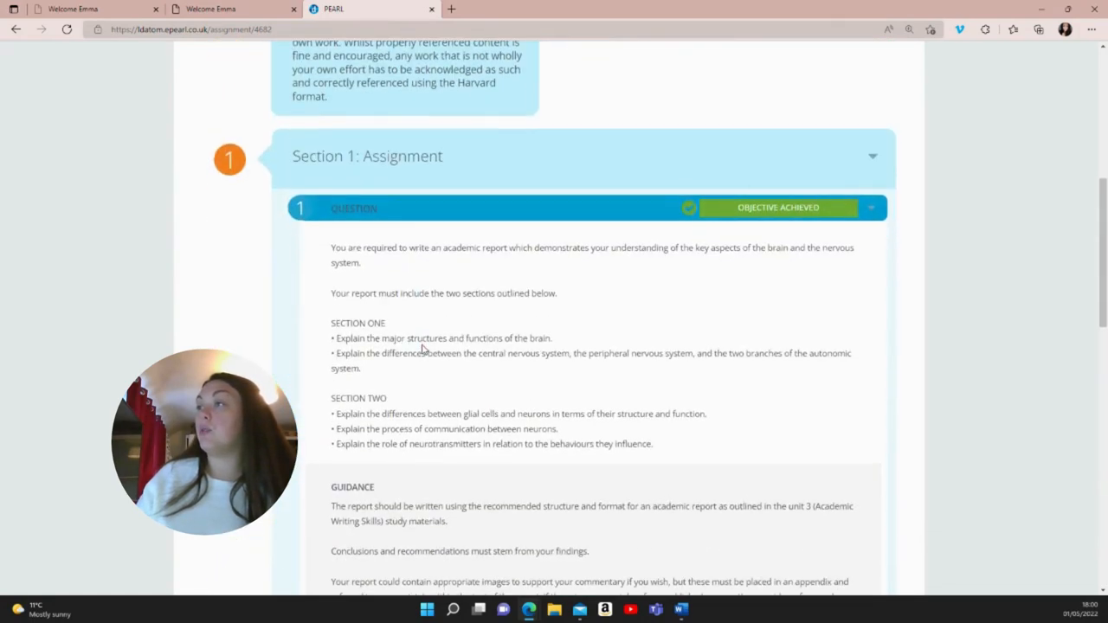
{"action": "scroll", "scroll_direction": "down", "scroll_amount": 3}
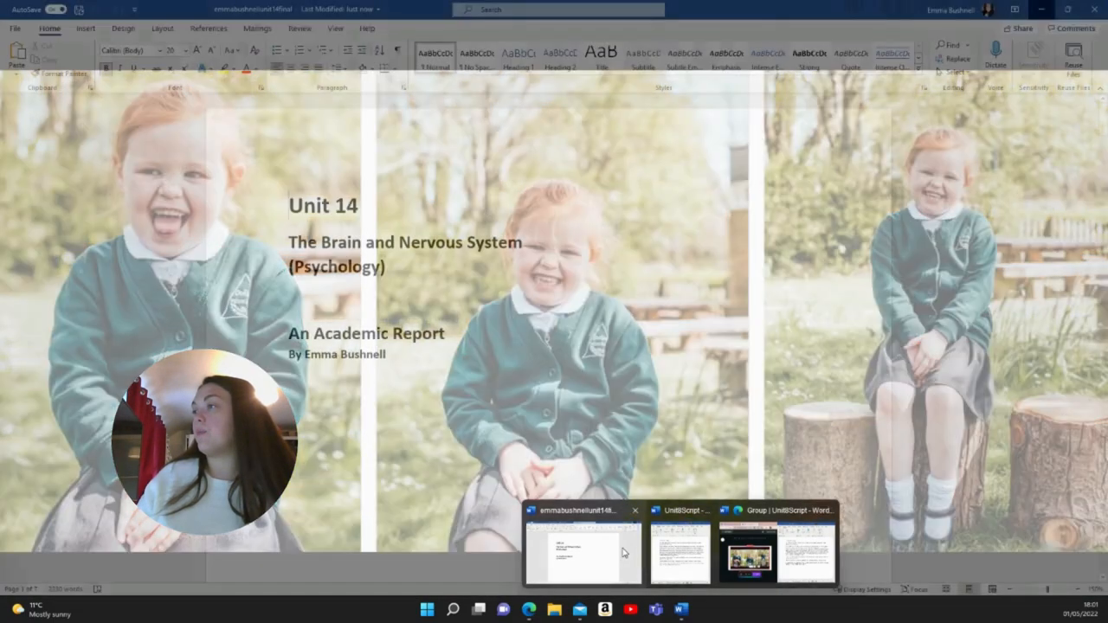
{"action": "left_click", "coordinate": [584, 554]}
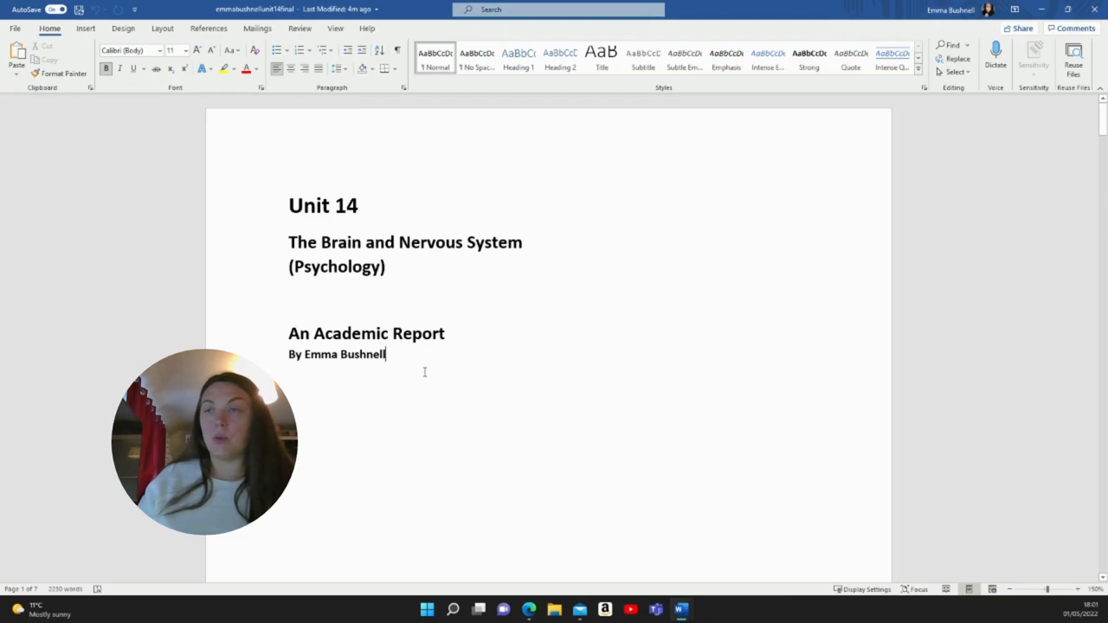
- Scroll past the title page to the Terms of Reference and Contents list
{"action": "scroll", "scroll_direction": "down", "scroll_amount": 3}
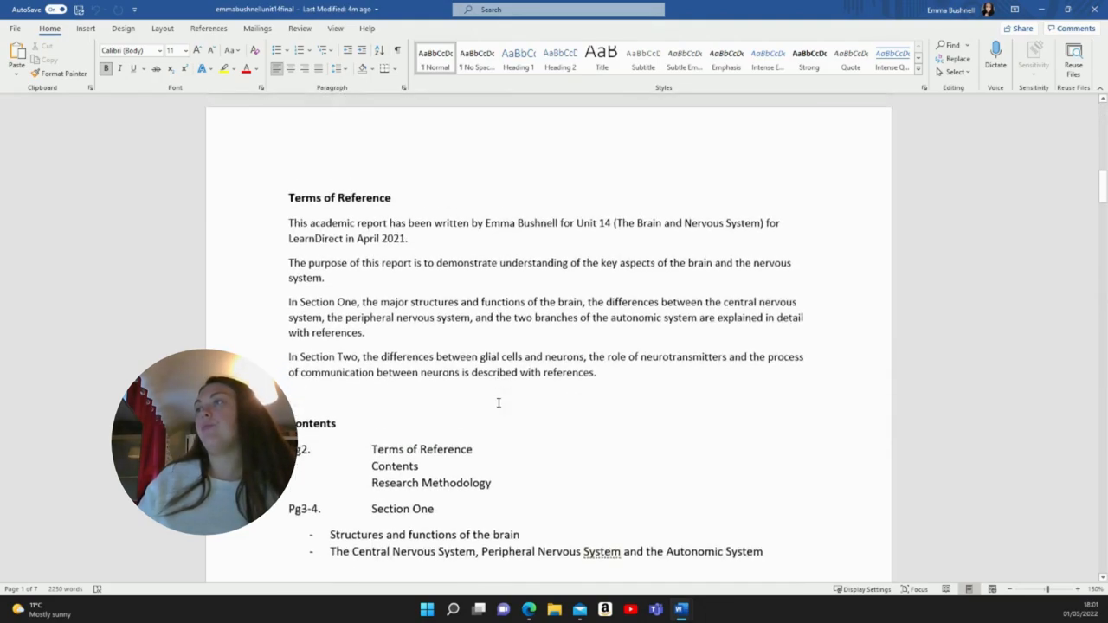
{"action": "scroll", "scroll_direction": "down", "scroll_amount": 3}
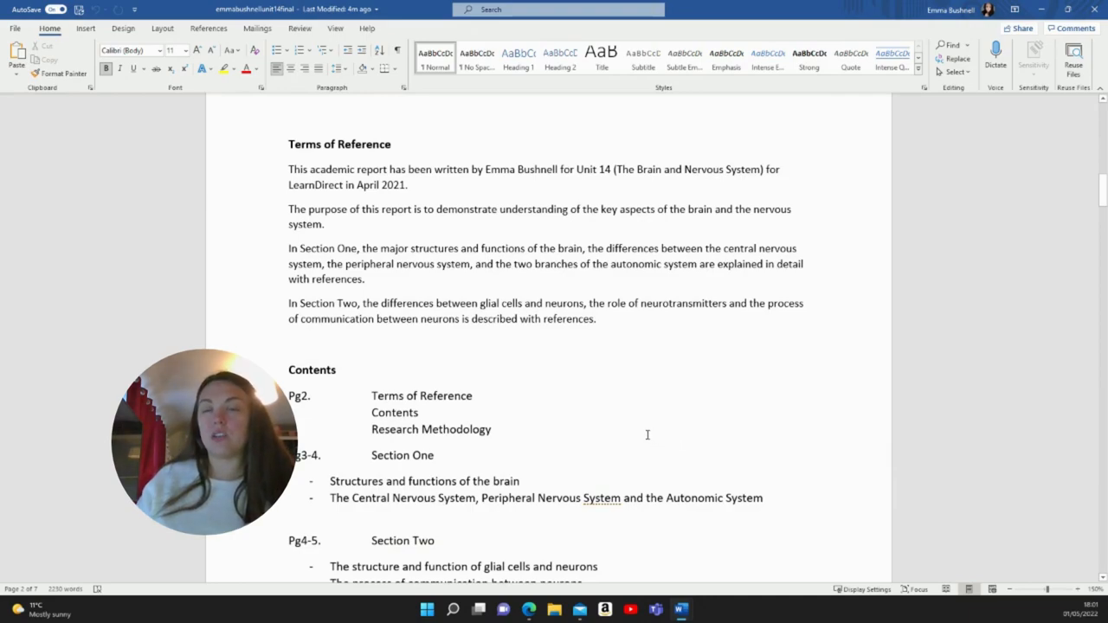
{"action": "mouse_move", "coordinate": [596, 391]}
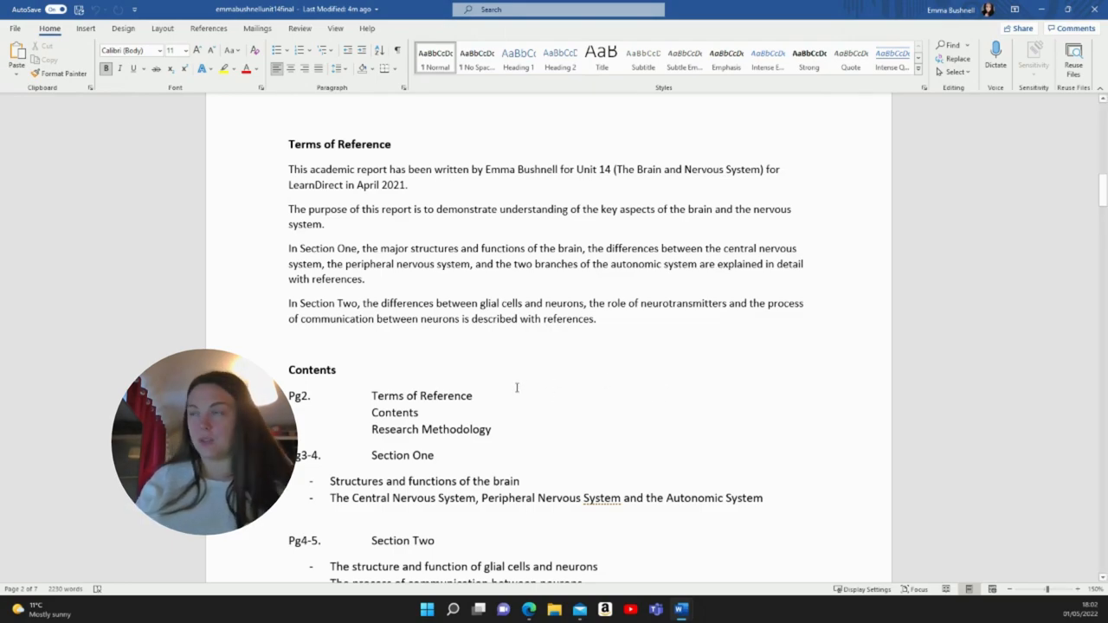
{"action": "scroll", "scroll_direction": "down", "scroll_amount": 3}
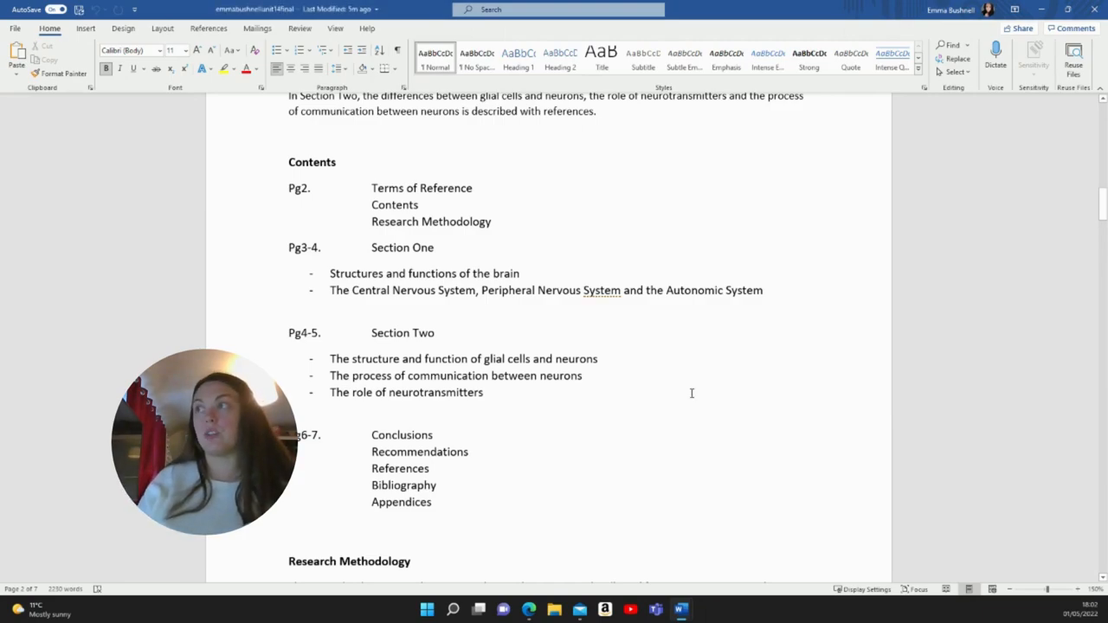
- Scroll down to the Research Methodology paragraph on secondary qualitative research
{"action": "scroll", "scroll_direction": "down", "scroll_amount": 3}
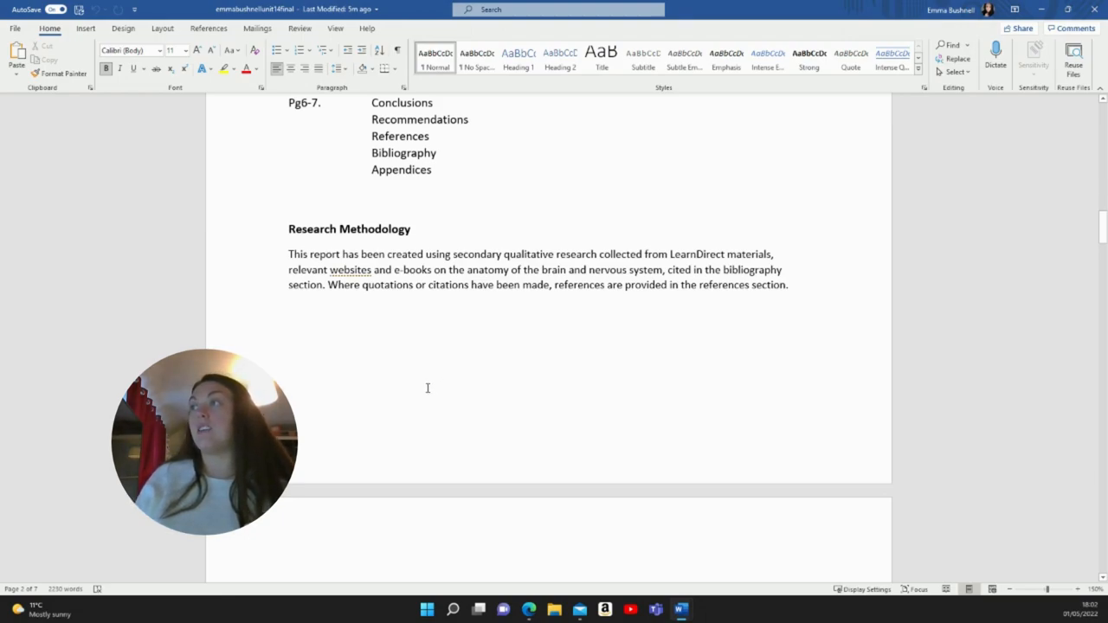
{"action": "mouse_move", "coordinate": [437, 387]}
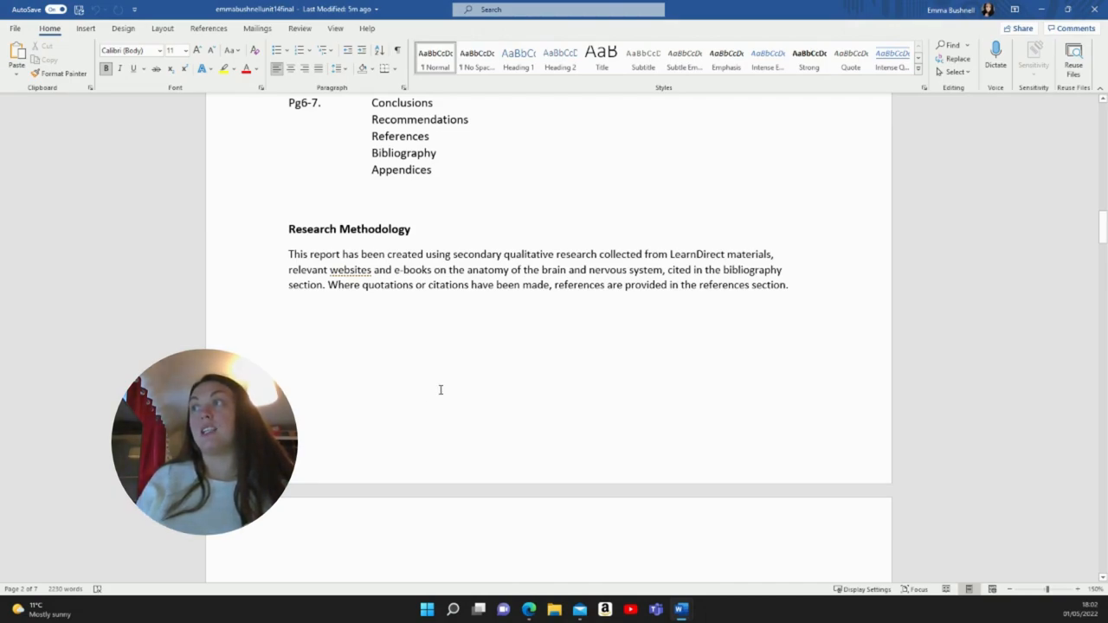
{"action": "mouse_move", "coordinate": [436, 388]}
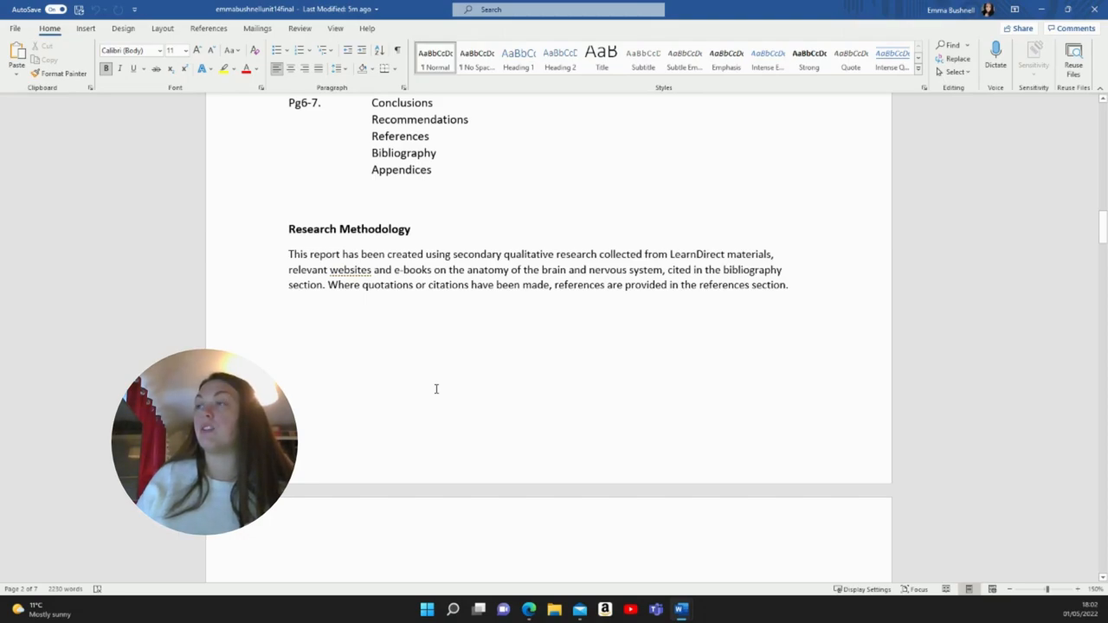
{"action": "mouse_move", "coordinate": [455, 387]}
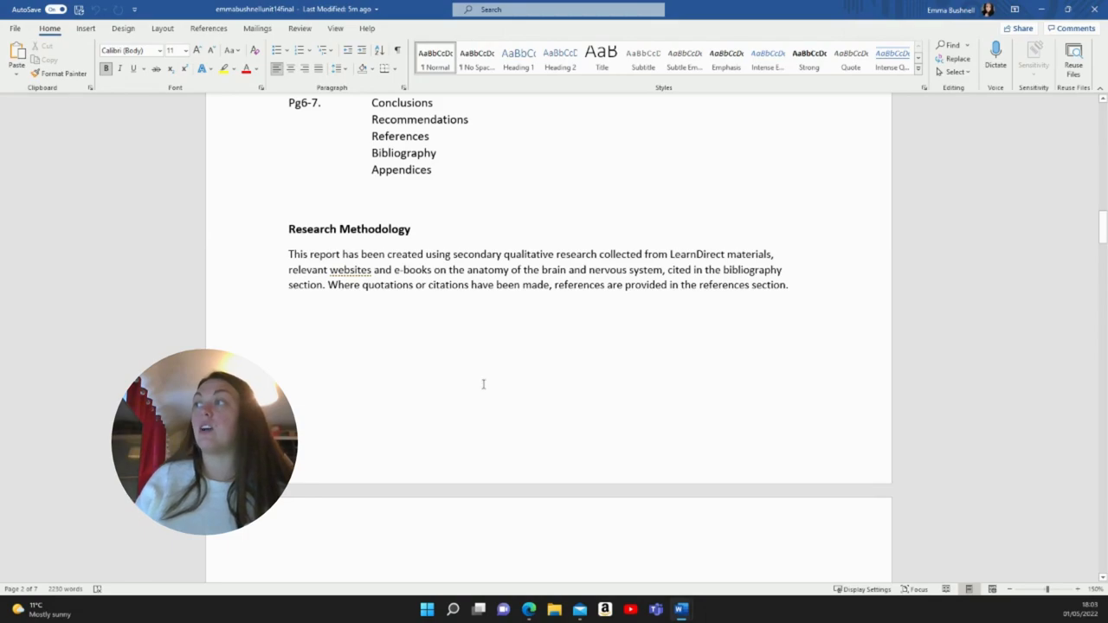
- Scroll through Section One to the Central, Peripheral and Autonomic nervous system paragraphs
{"action": "scroll", "scroll_direction": "down", "scroll_amount": 3}
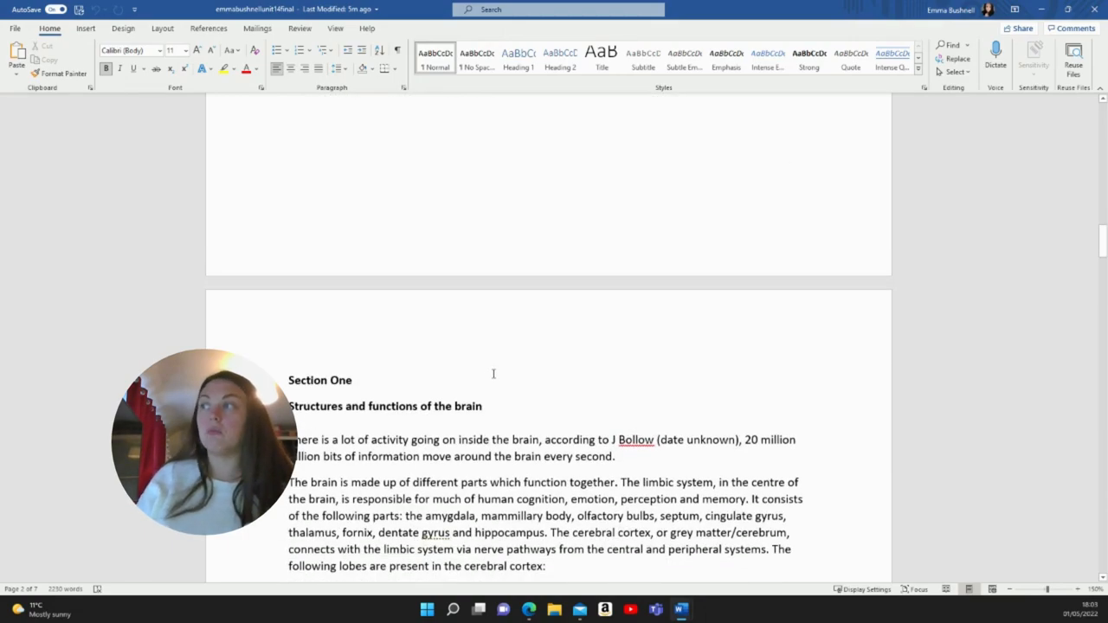
{"action": "scroll", "scroll_direction": "down", "scroll_amount": 3}
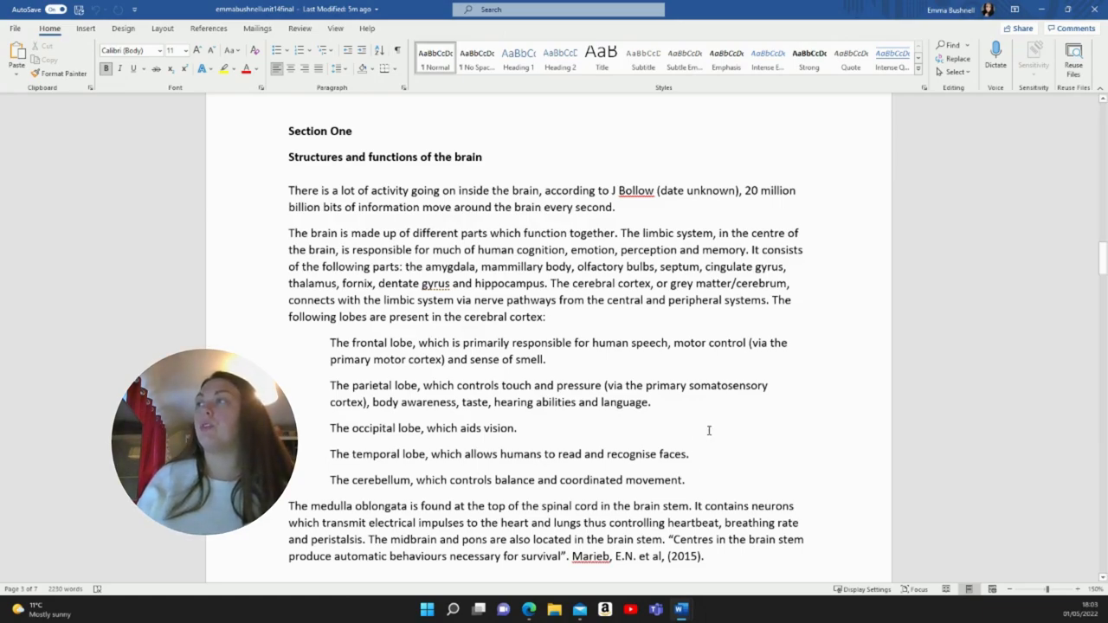
{"action": "mouse_move", "coordinate": [701, 442]}
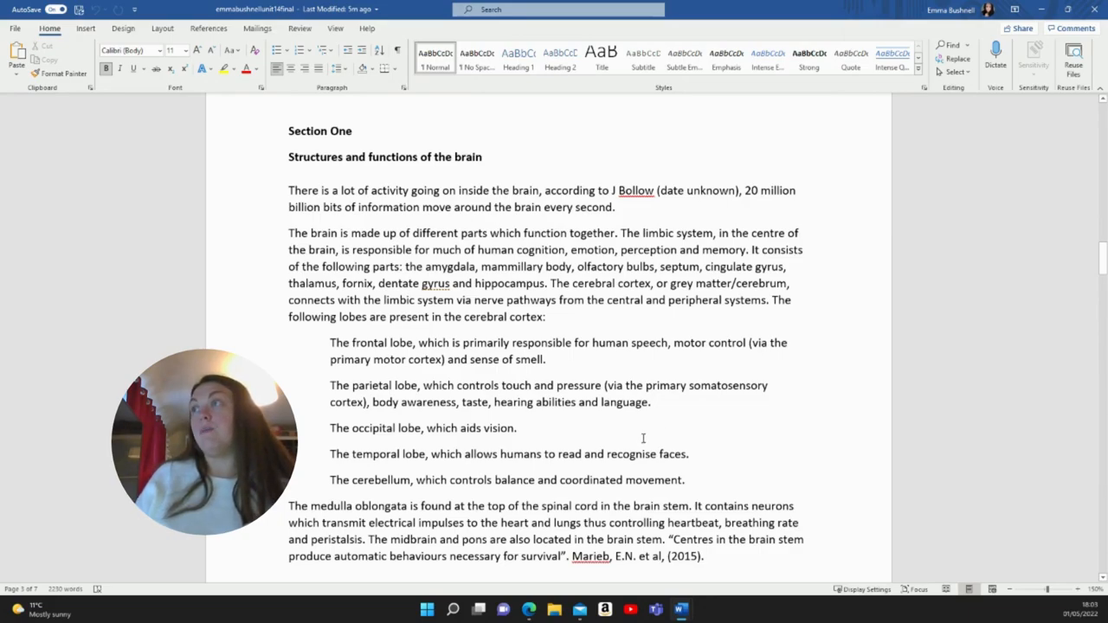
{"action": "mouse_move", "coordinate": [653, 442]}
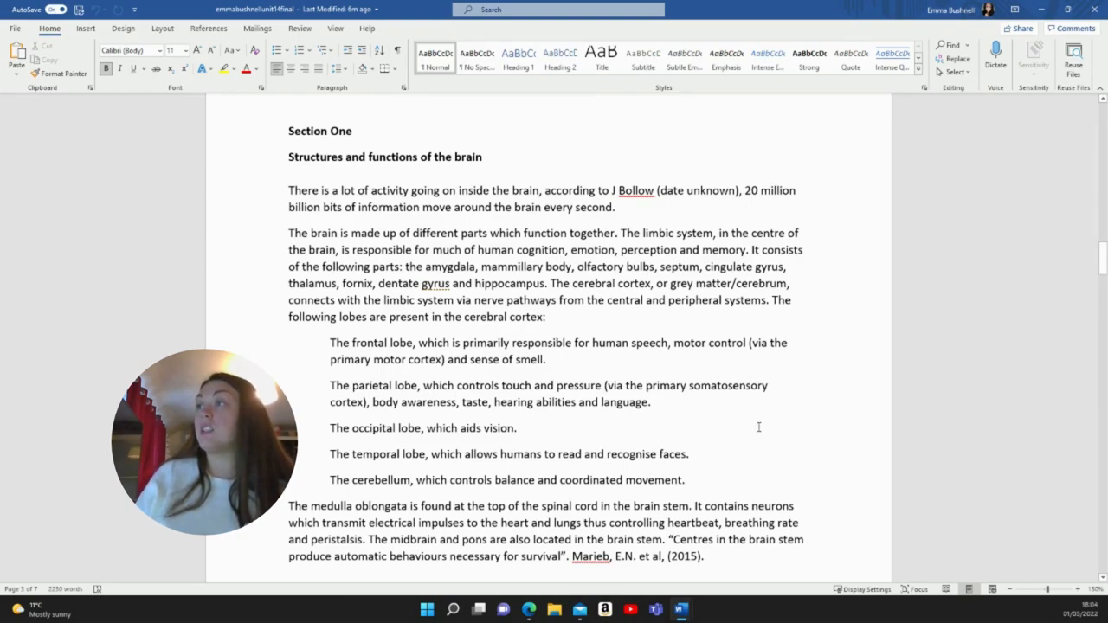
{"action": "mouse_move", "coordinate": [751, 421]}
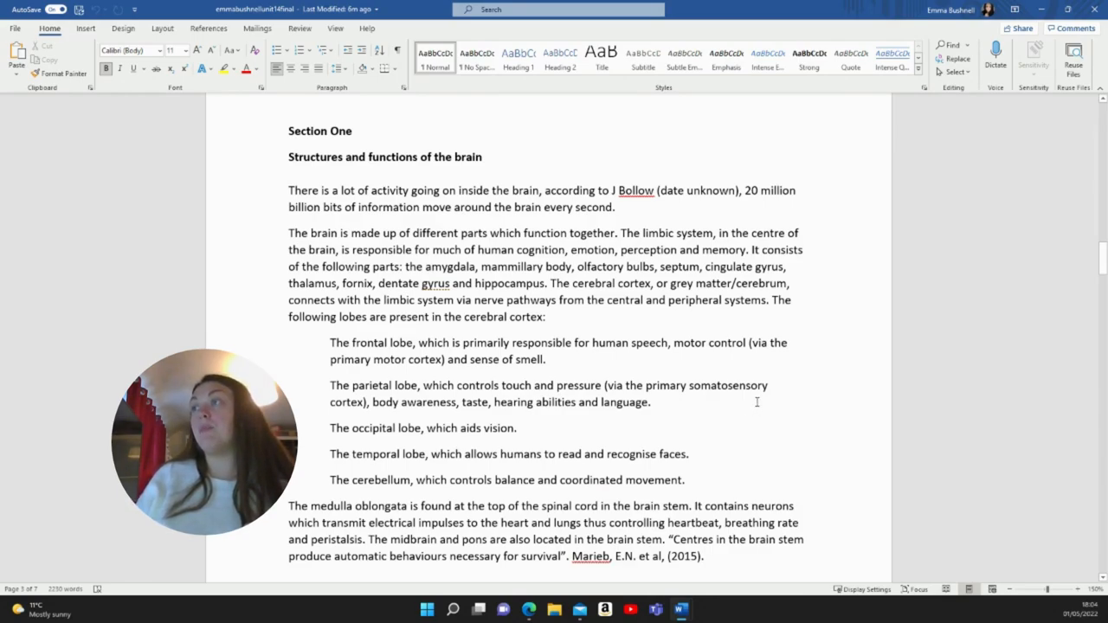
{"action": "mouse_move", "coordinate": [743, 405]}
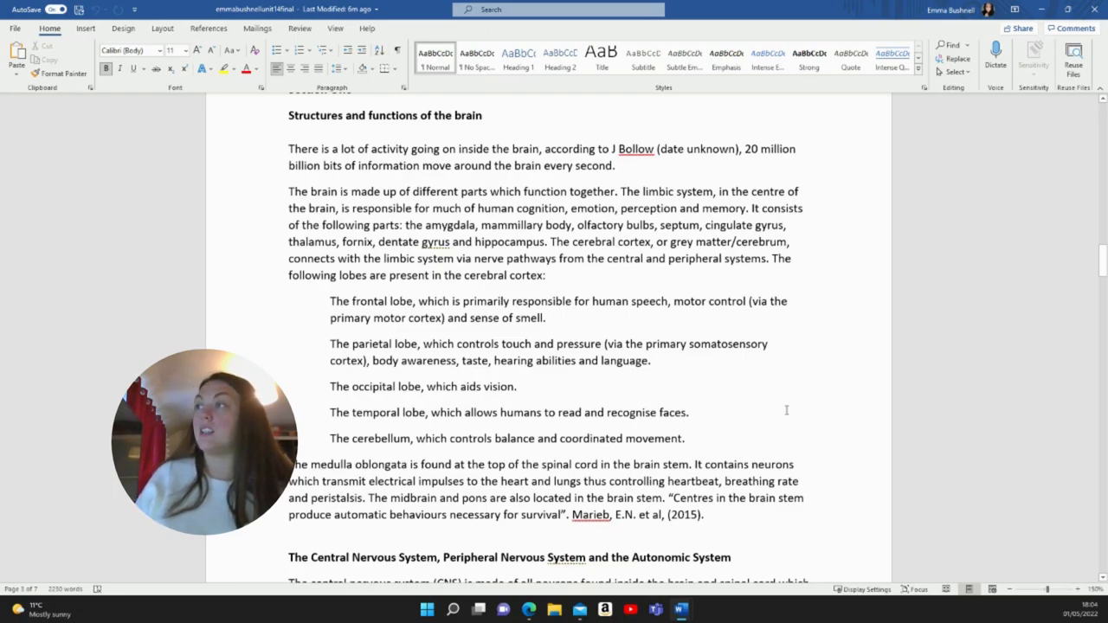
{"action": "mouse_move", "coordinate": [786, 389]}
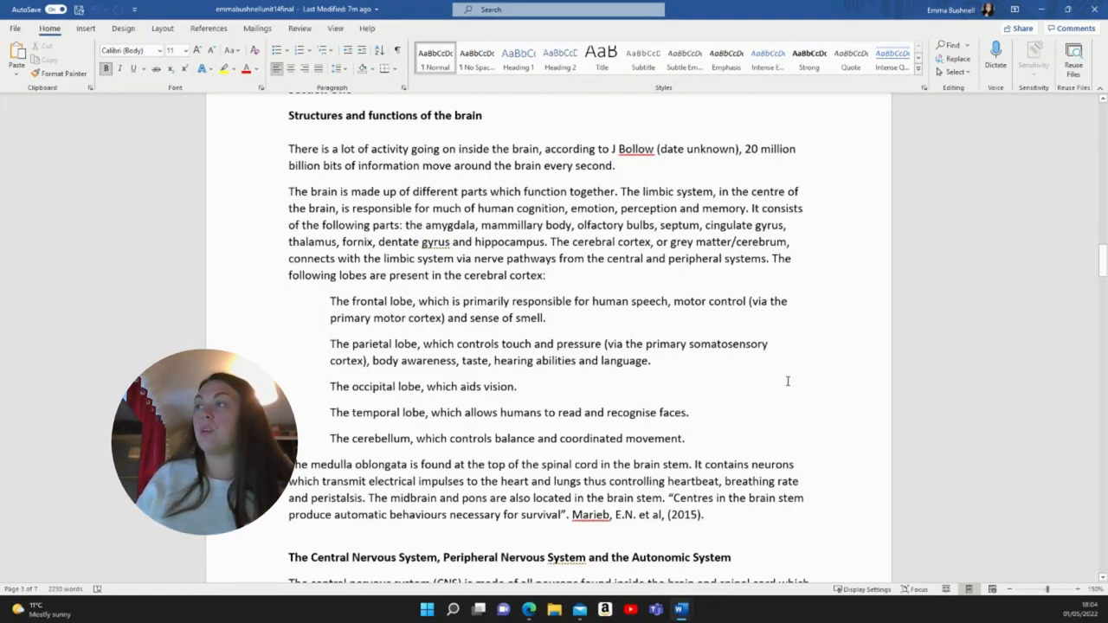
{"action": "scroll", "scroll_direction": "down", "scroll_amount": 3}
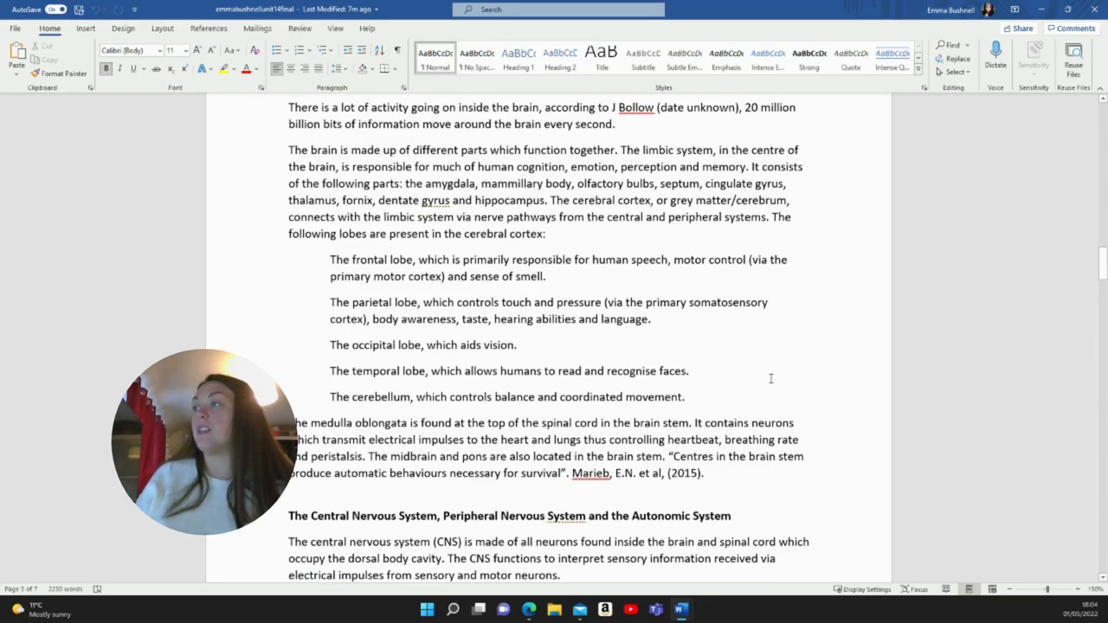
{"action": "scroll", "scroll_direction": "down", "scroll_amount": 3}
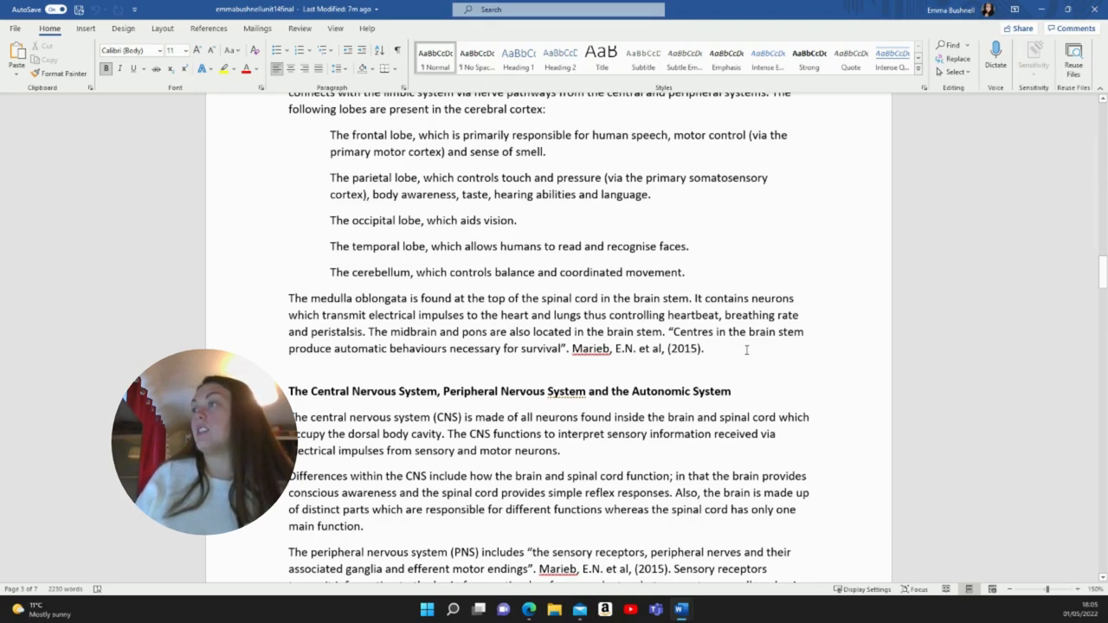
{"action": "scroll", "scroll_direction": "down", "scroll_amount": 3}
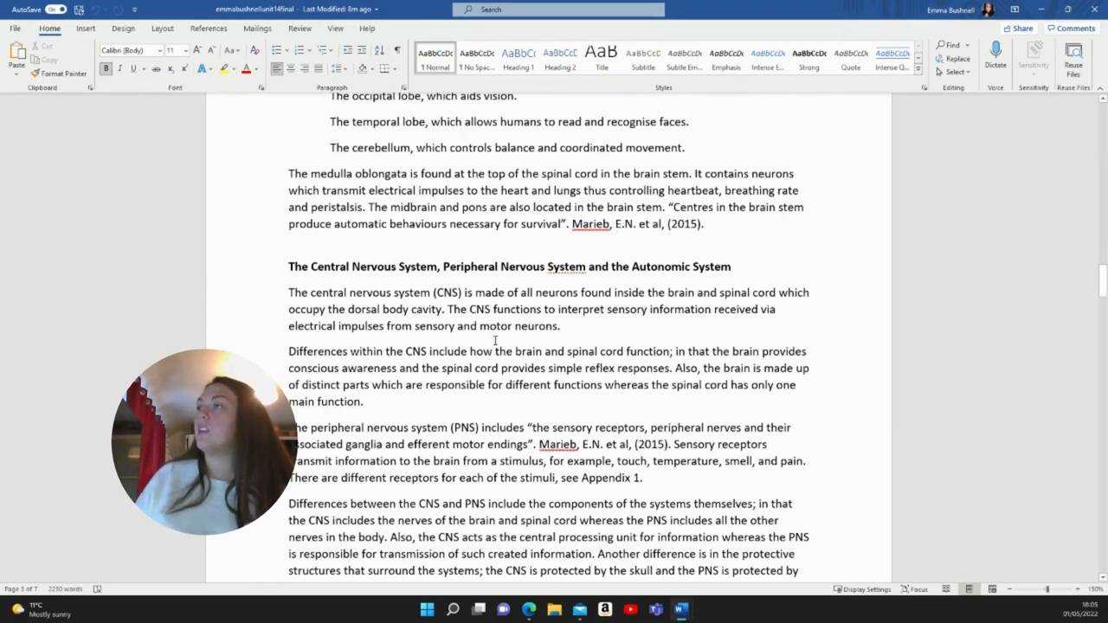
{"action": "scroll", "scroll_direction": "down", "scroll_amount": 3}
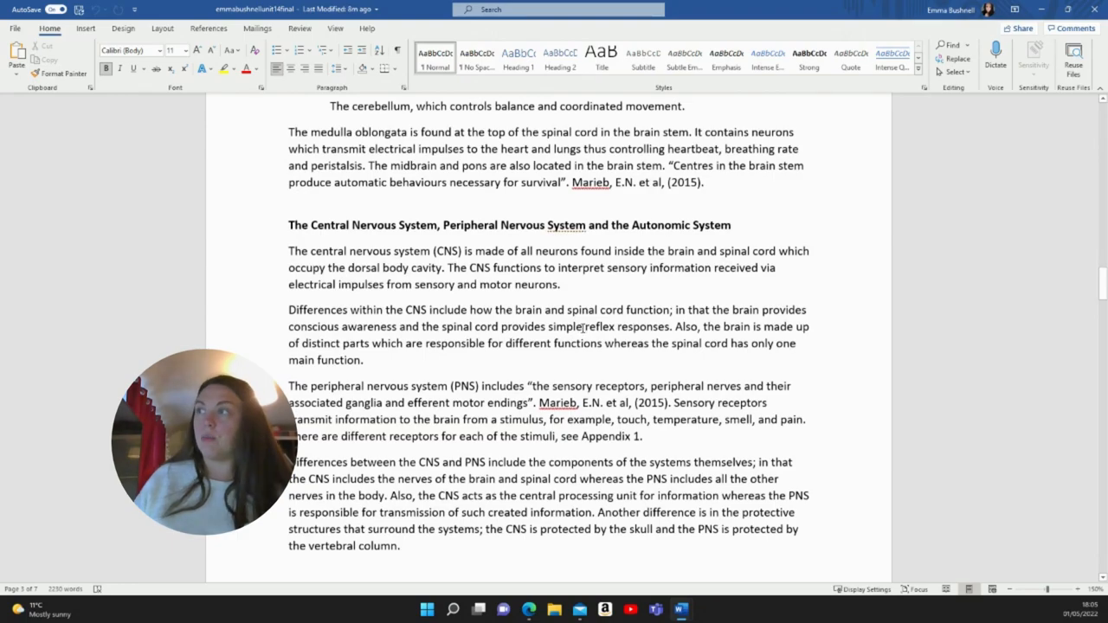
- Scroll to the CNS versus PNS differences paragraph and the start of the ANS text
{"action": "scroll", "scroll_direction": "down", "scroll_amount": 3}
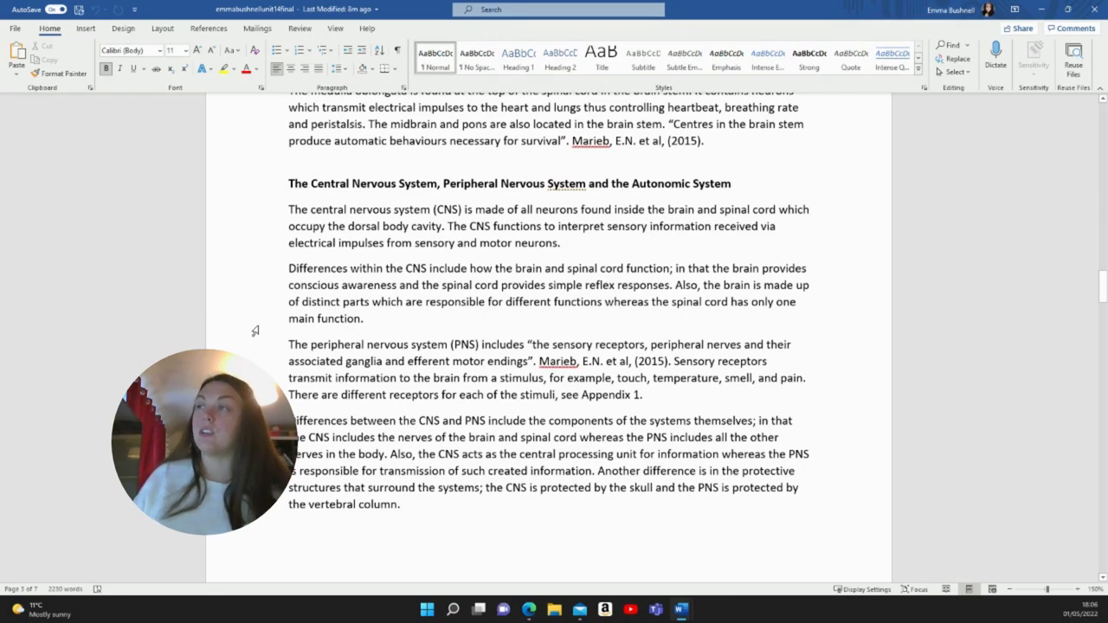
{"action": "scroll", "scroll_direction": "down", "scroll_amount": 3}
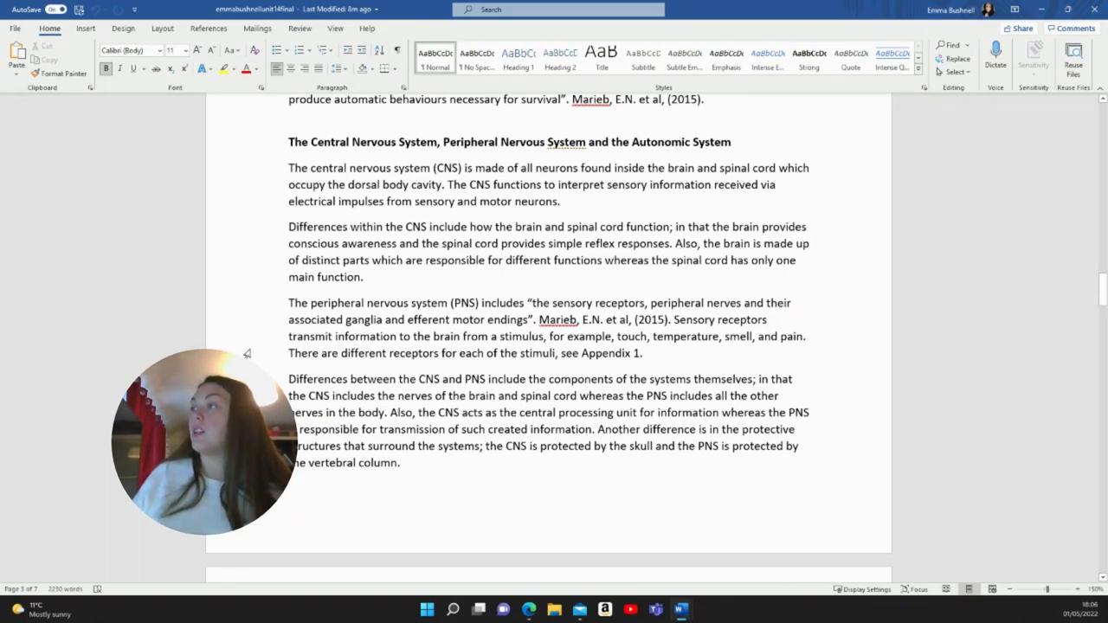
{"action": "scroll", "scroll_direction": "down", "scroll_amount": 3}
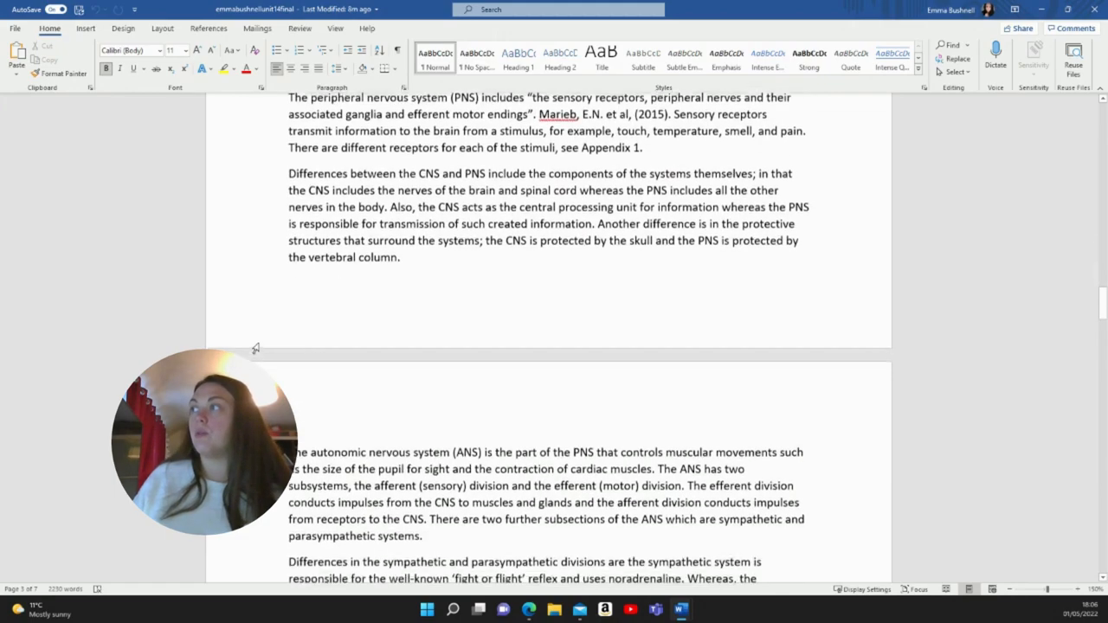
{"action": "scroll", "scroll_direction": "down", "scroll_amount": 3}
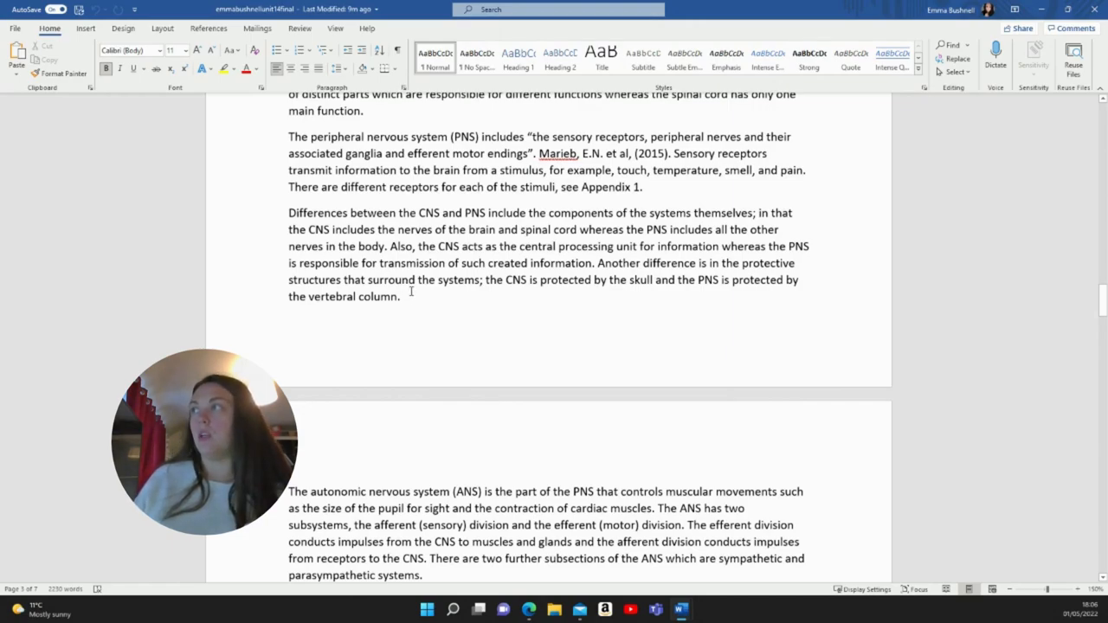
{"action": "scroll", "scroll_direction": "down", "scroll_amount": 3}
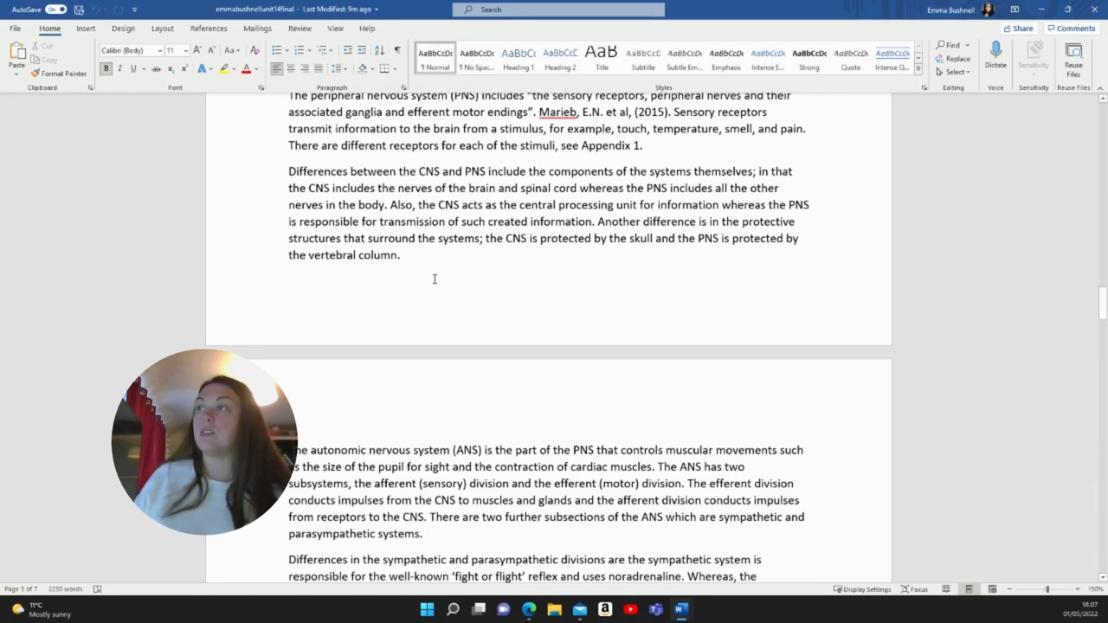
- Scroll to the sympathetic/parasympathetic paragraph with Section Two's heading in view
{"action": "scroll", "scroll_direction": "down", "scroll_amount": 3}
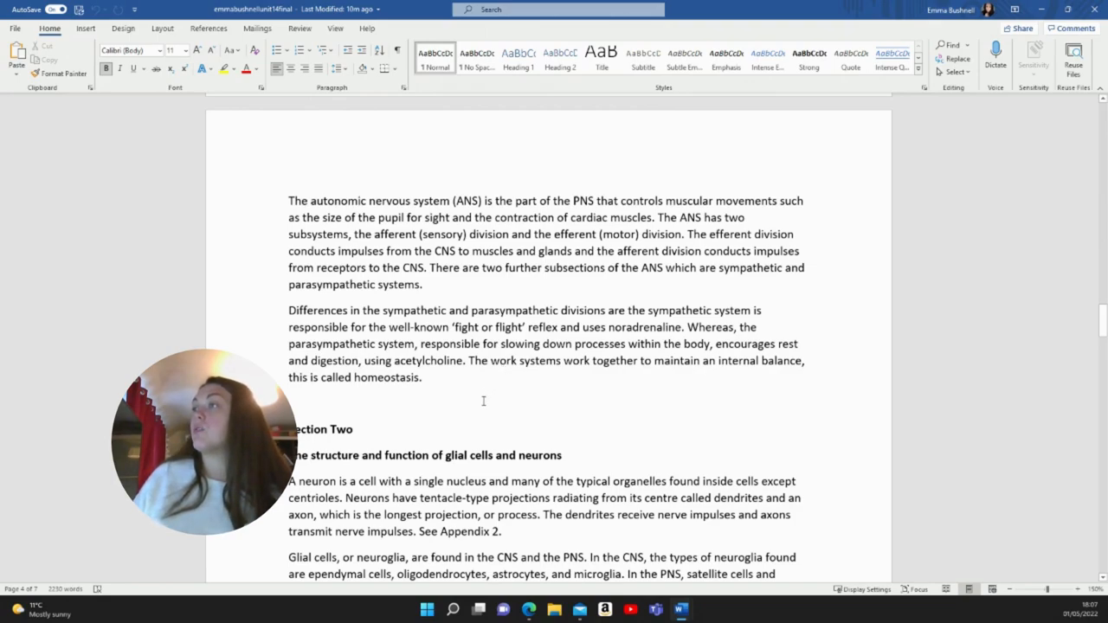
{"action": "mouse_move", "coordinate": [511, 405]}
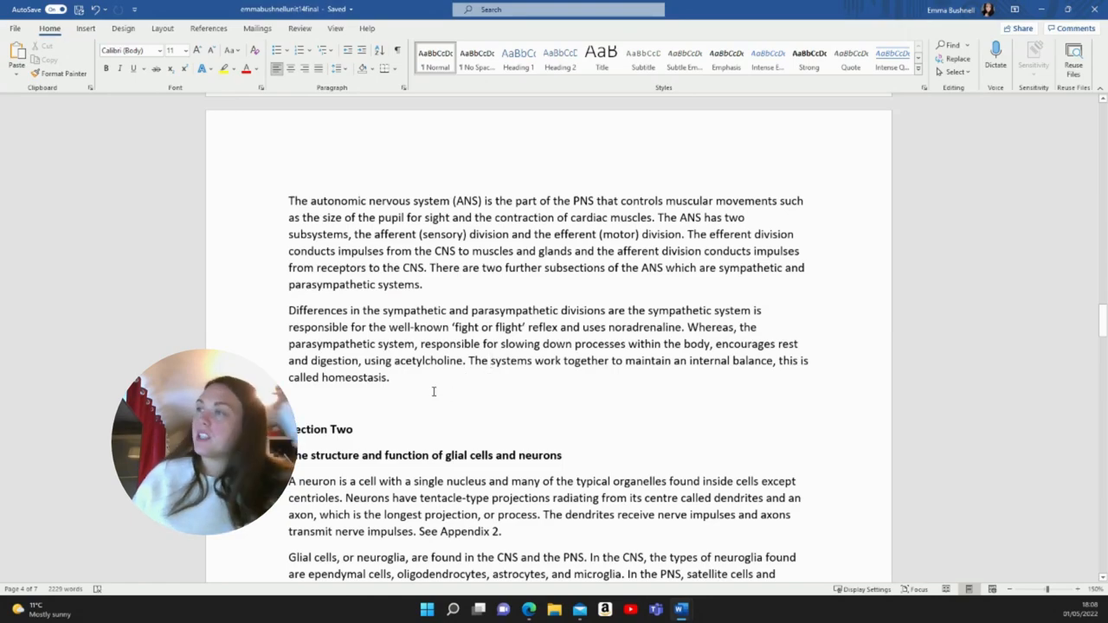
- Scroll down so Section Two on glial cells and neurons fills the page
{"action": "scroll", "scroll_direction": "down", "scroll_amount": 3}
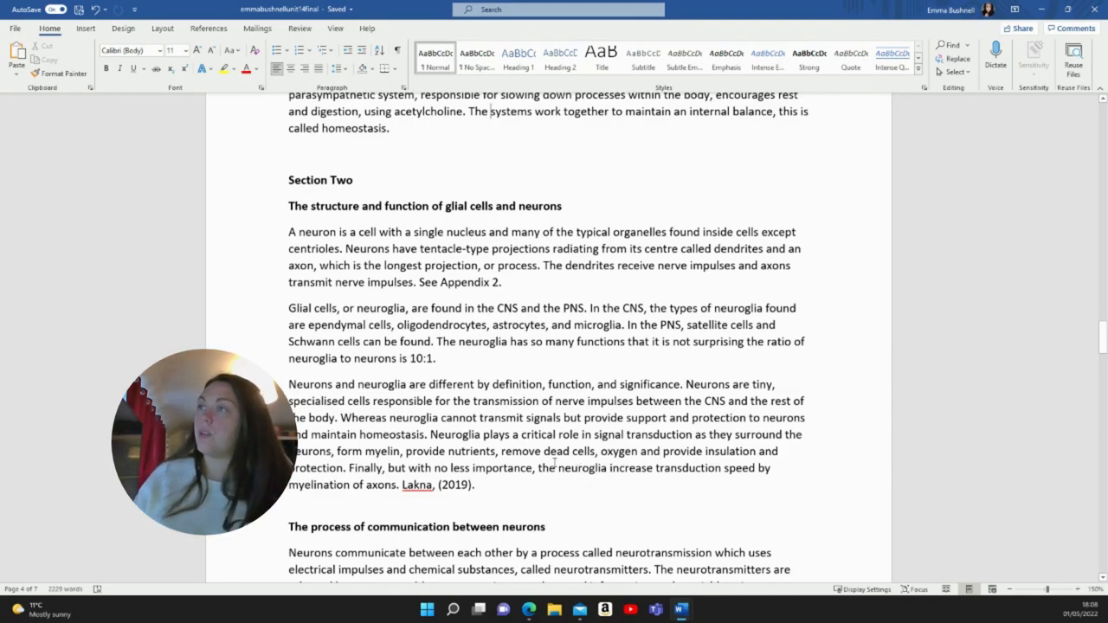
{"action": "scroll", "scroll_direction": "down", "scroll_amount": 3}
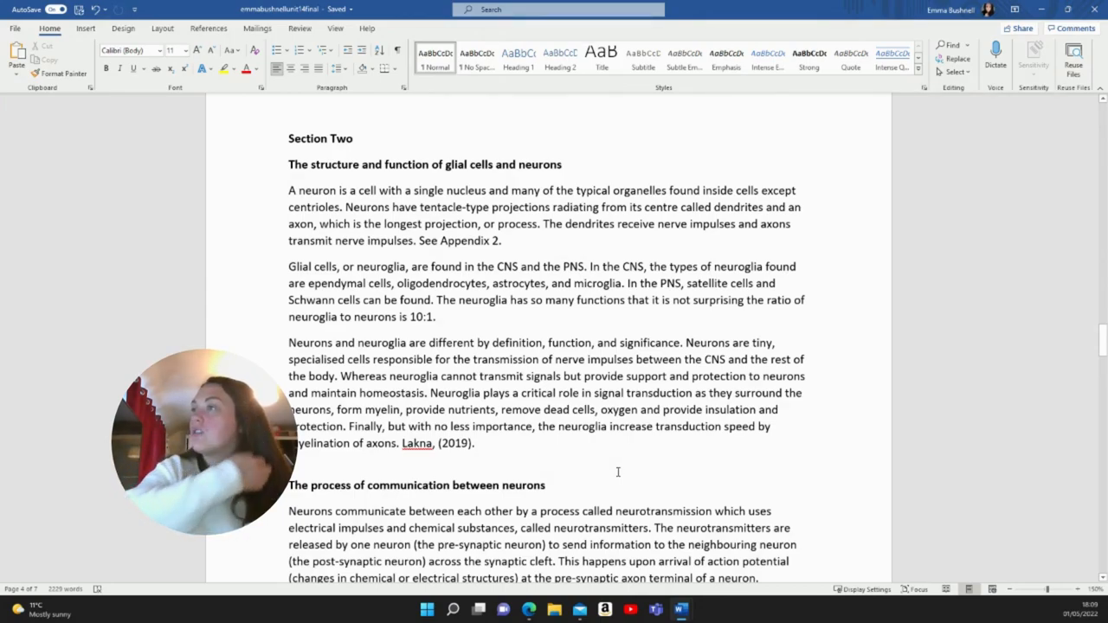
{"action": "mouse_move", "coordinate": [602, 474]}
{"action": "type", "text": " and"}
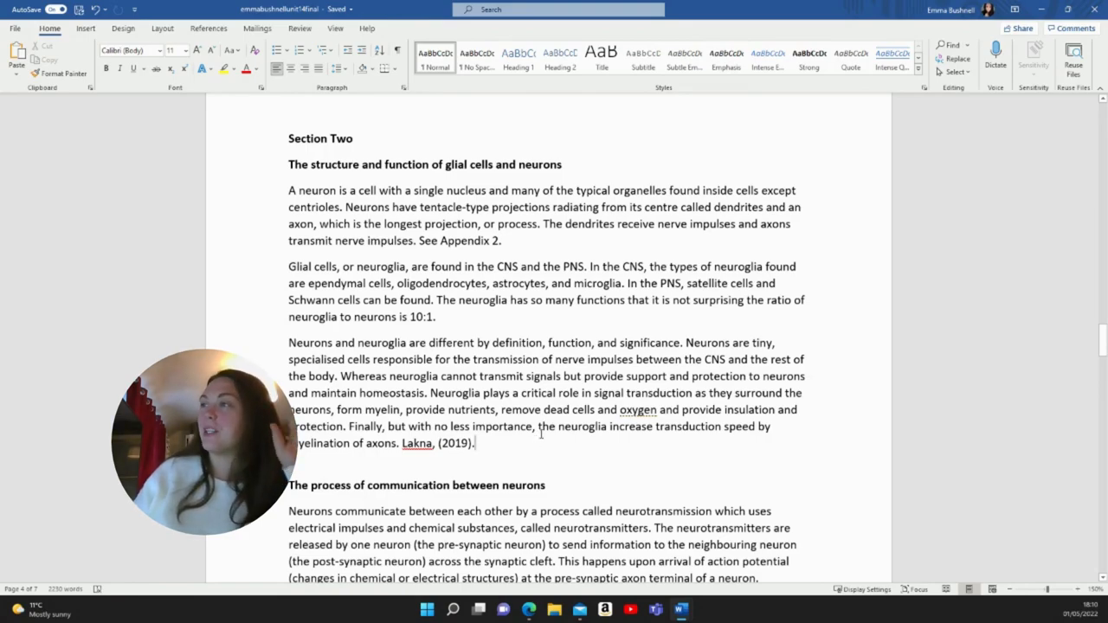
- Scroll past the neuron communication text to 'The role of neurotransmitters' heading
{"action": "scroll", "scroll_direction": "down", "scroll_amount": 3}
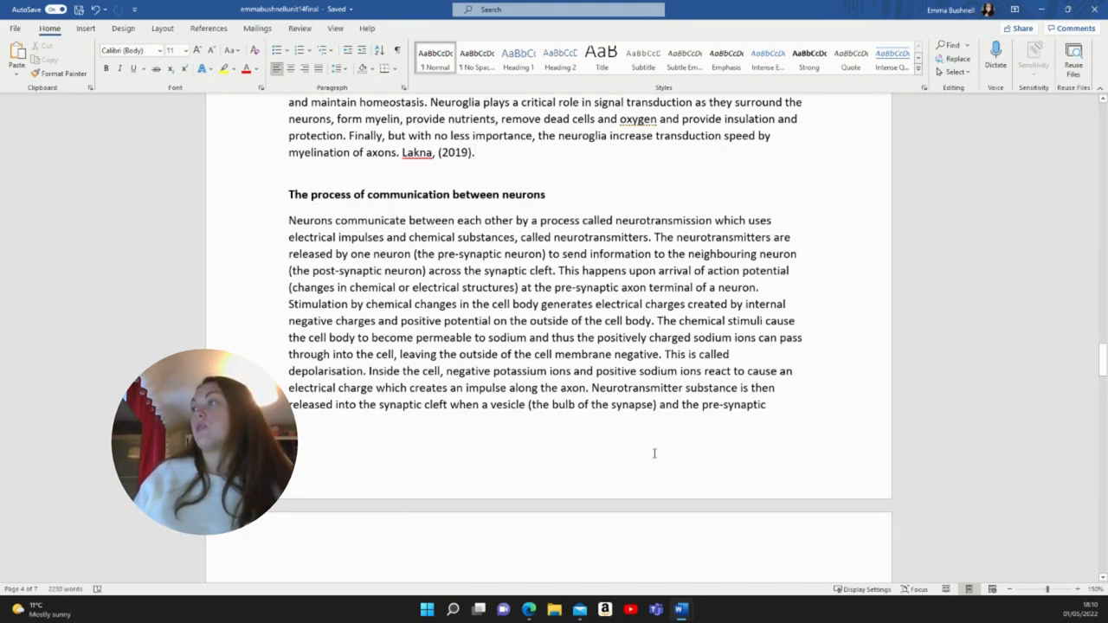
{"action": "mouse_move", "coordinate": [668, 450]}
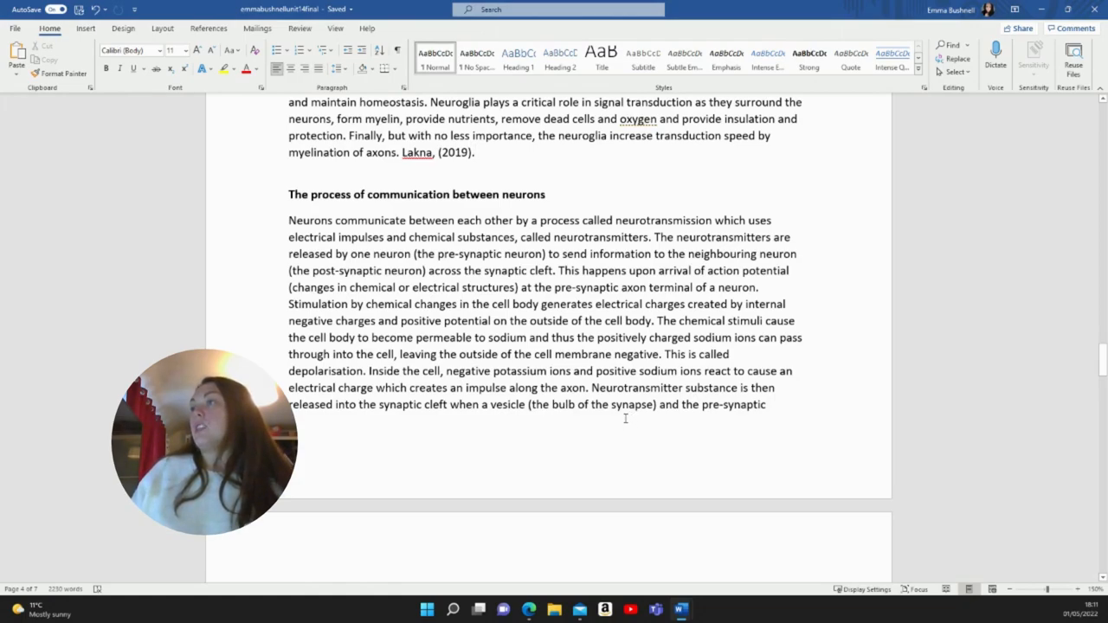
{"action": "mouse_move", "coordinate": [623, 421]}
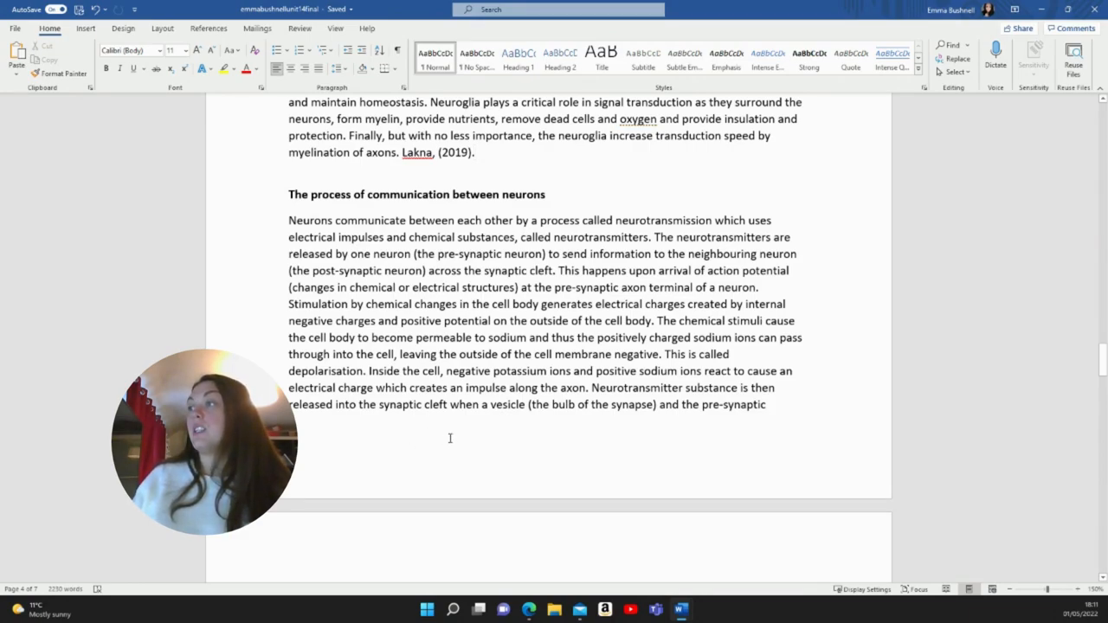
{"action": "scroll", "scroll_direction": "down", "scroll_amount": 3}
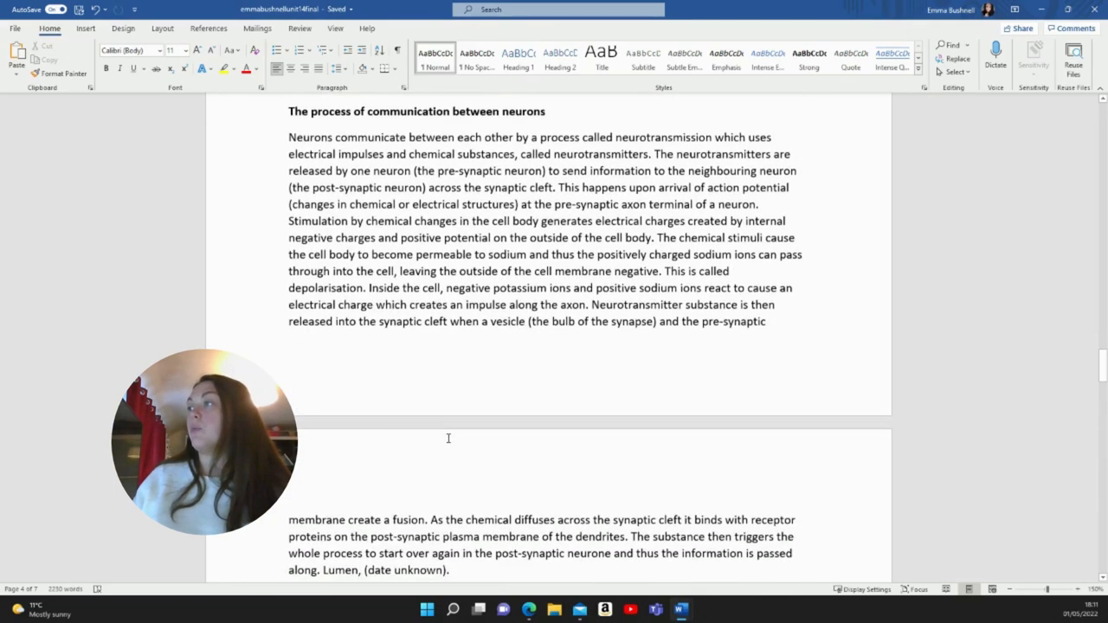
{"action": "scroll", "scroll_direction": "down", "scroll_amount": 3}
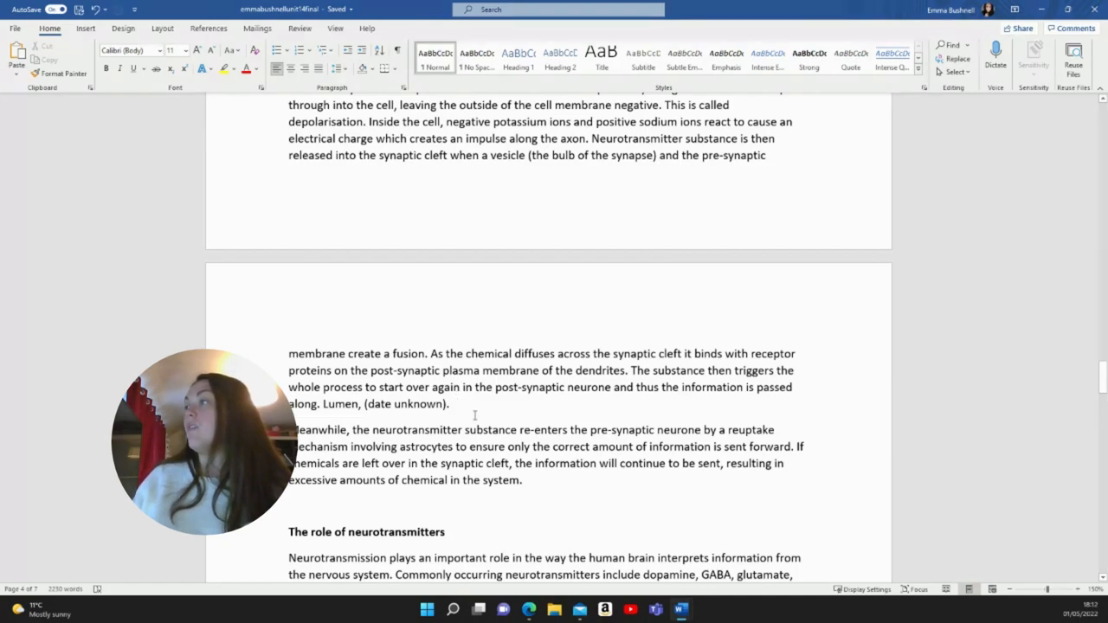
- Scroll to the serotonin and corticotrophin releasing factor paragraphs under the neurotransmitters heading
{"action": "scroll", "scroll_direction": "down", "scroll_amount": 3}
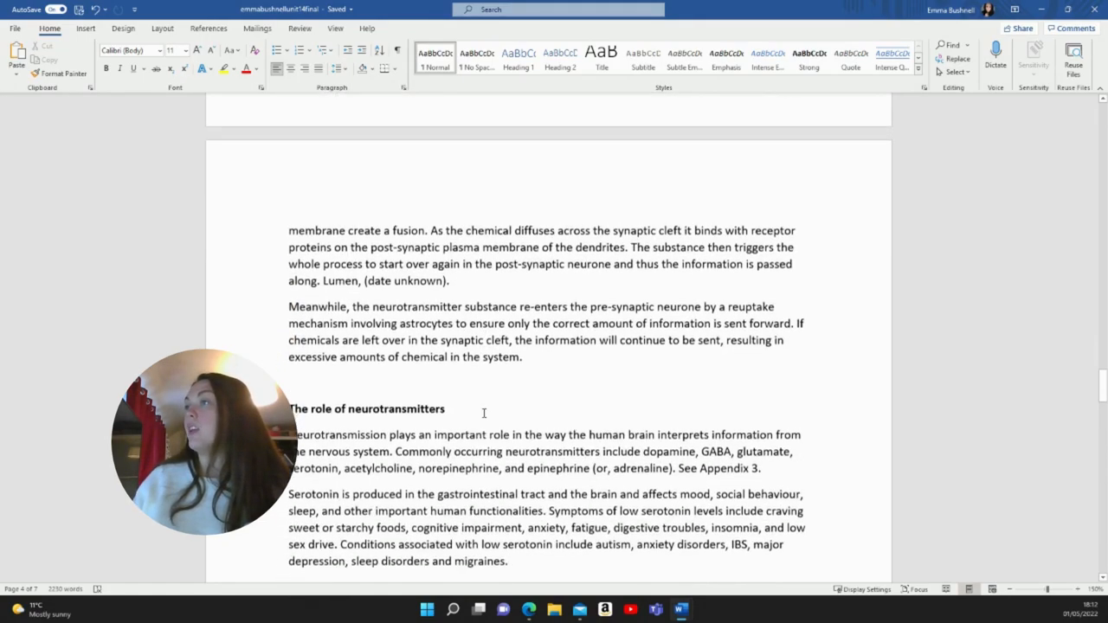
{"action": "scroll", "scroll_direction": "down", "scroll_amount": 3}
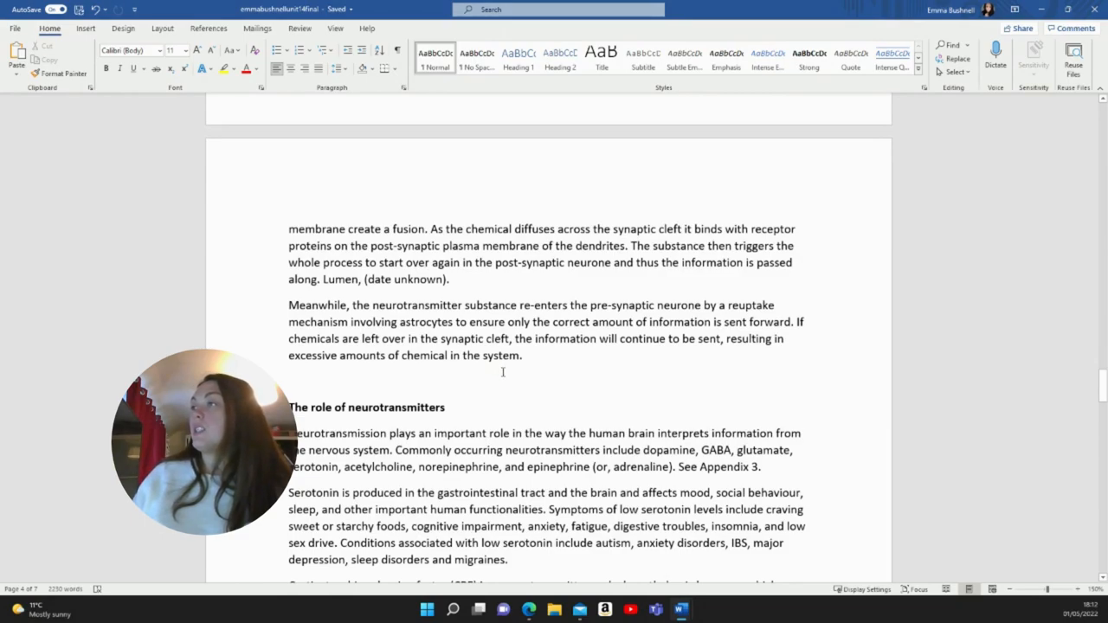
{"action": "mouse_move", "coordinate": [506, 378]}
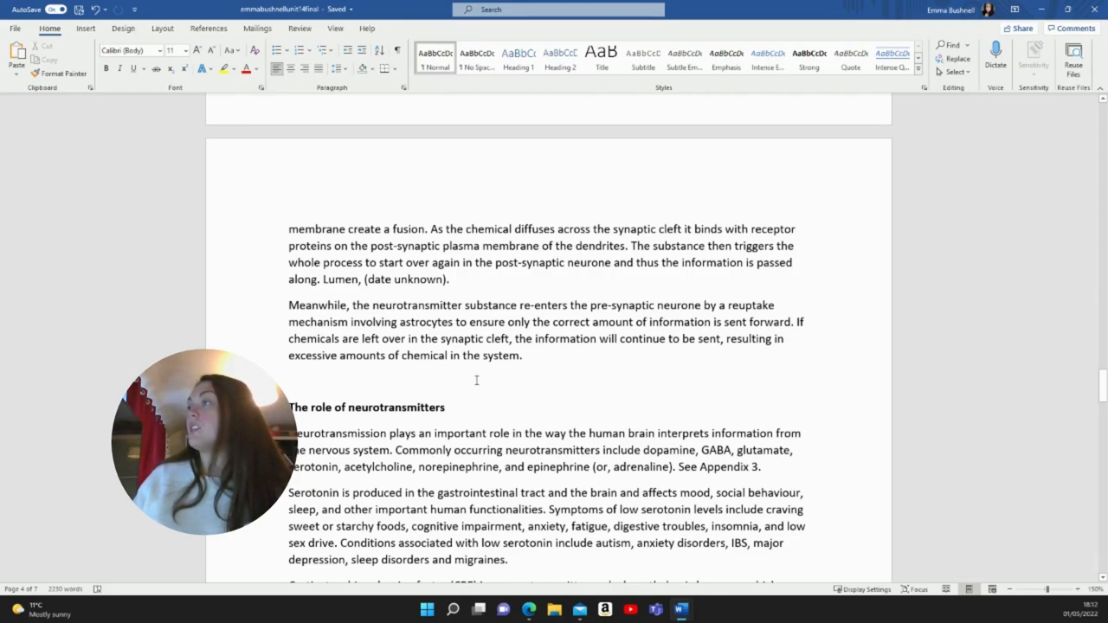
{"action": "mouse_move", "coordinate": [689, 367]}
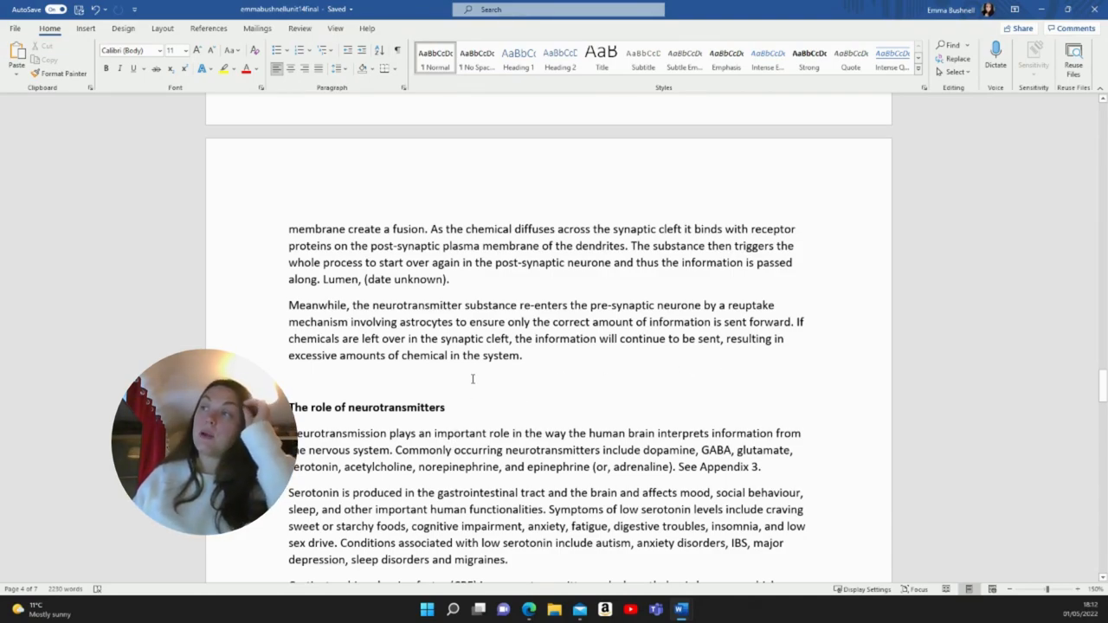
{"action": "scroll", "scroll_direction": "down", "scroll_amount": 3}
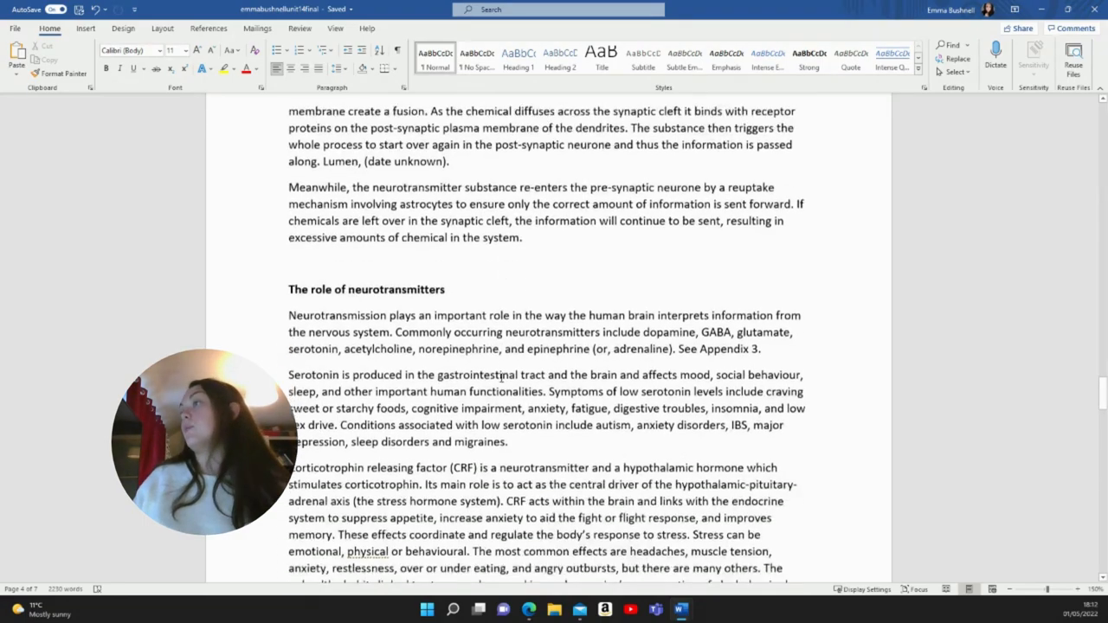
{"action": "scroll", "scroll_direction": "down", "scroll_amount": 3}
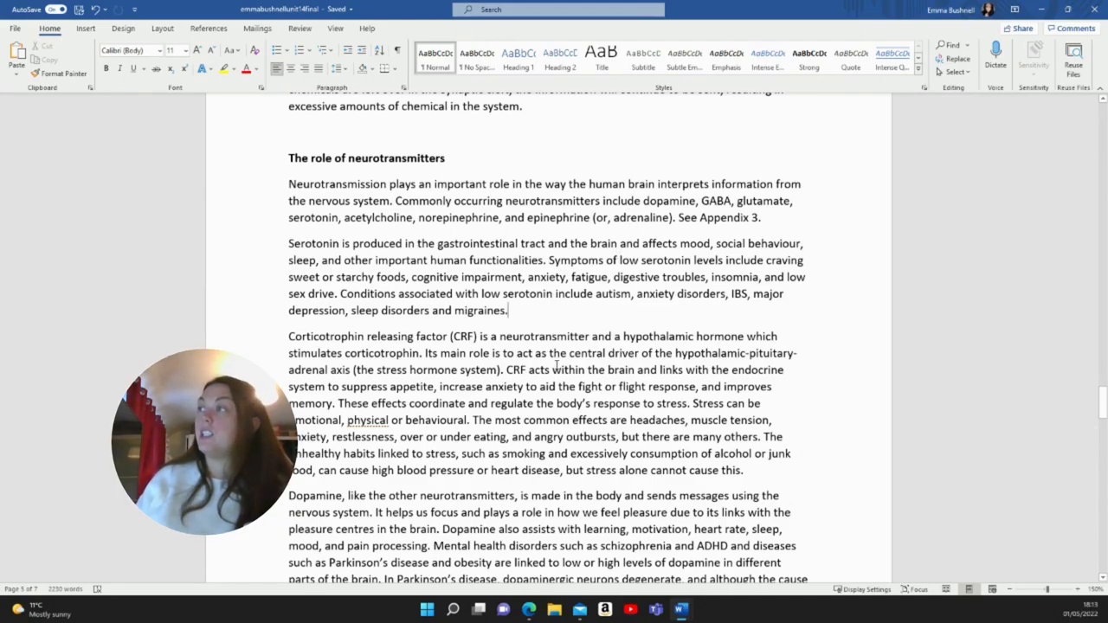
- Scroll down so the full dopamine and Parkinson's paragraph is readable
{"action": "scroll", "scroll_direction": "down", "scroll_amount": 3}
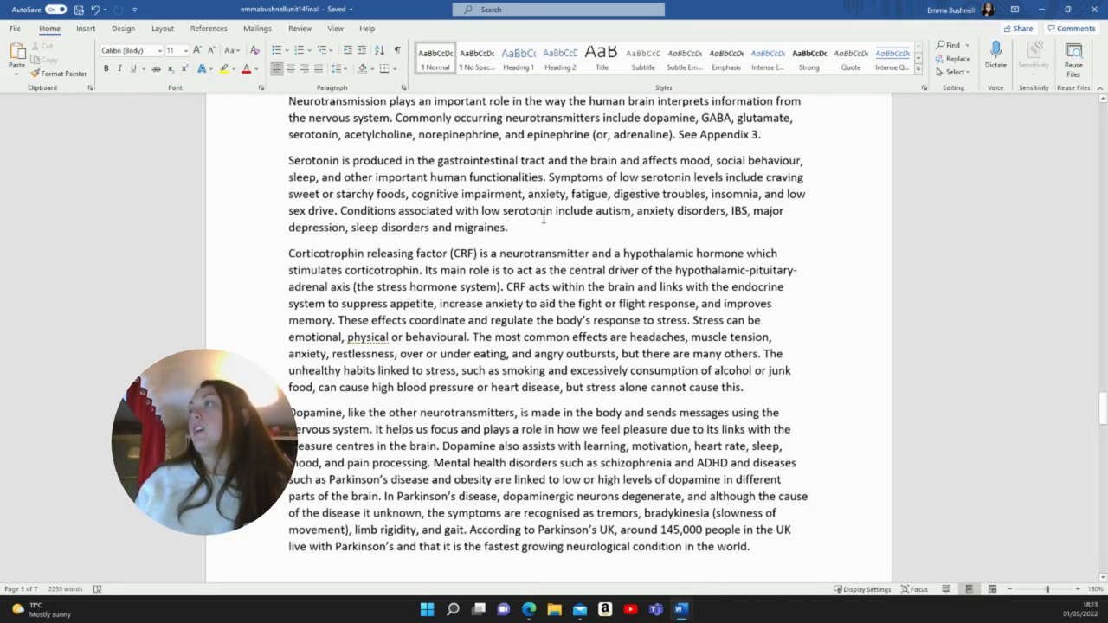
{"action": "left_click", "coordinate": [509, 227]}
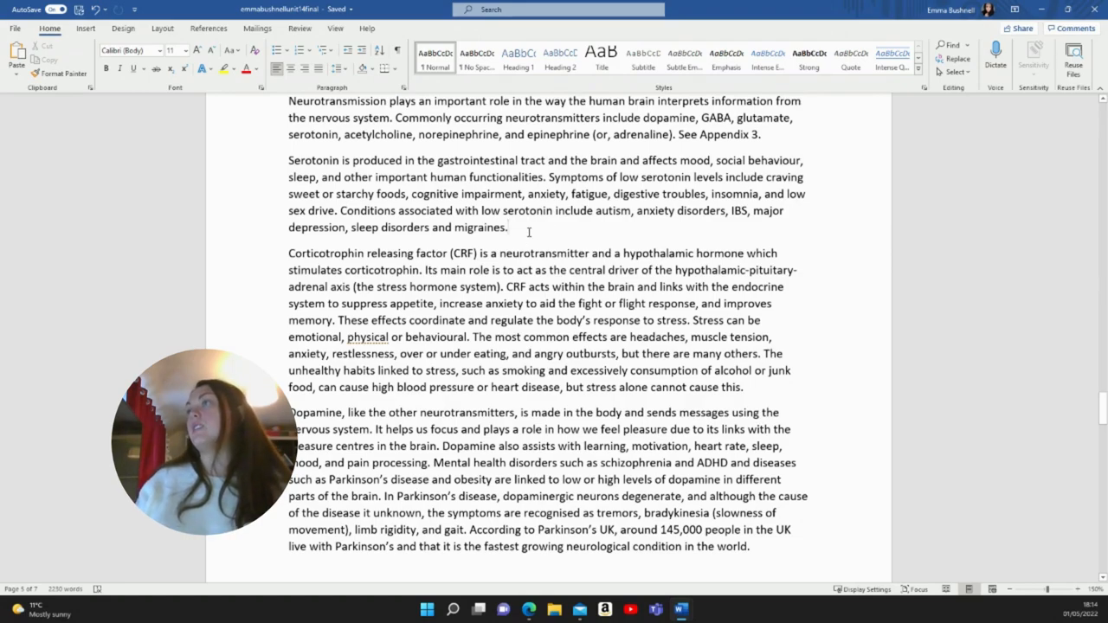
- Scroll the report until the Conclusions heading appears below the dopamine paragraph
{"action": "scroll", "scroll_direction": "down", "scroll_amount": 3}
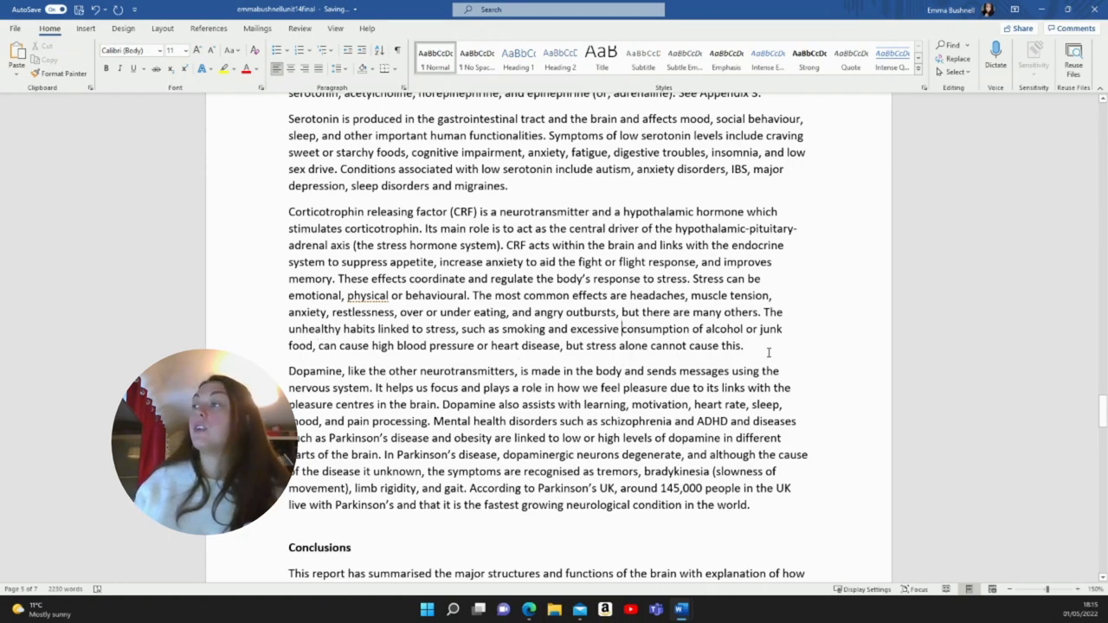
- Scroll so the full Conclusions paragraph on brain structures and neurotransmitters is readable
{"action": "scroll", "scroll_direction": "down", "scroll_amount": 3}
{"action": "type", "text": "s"}
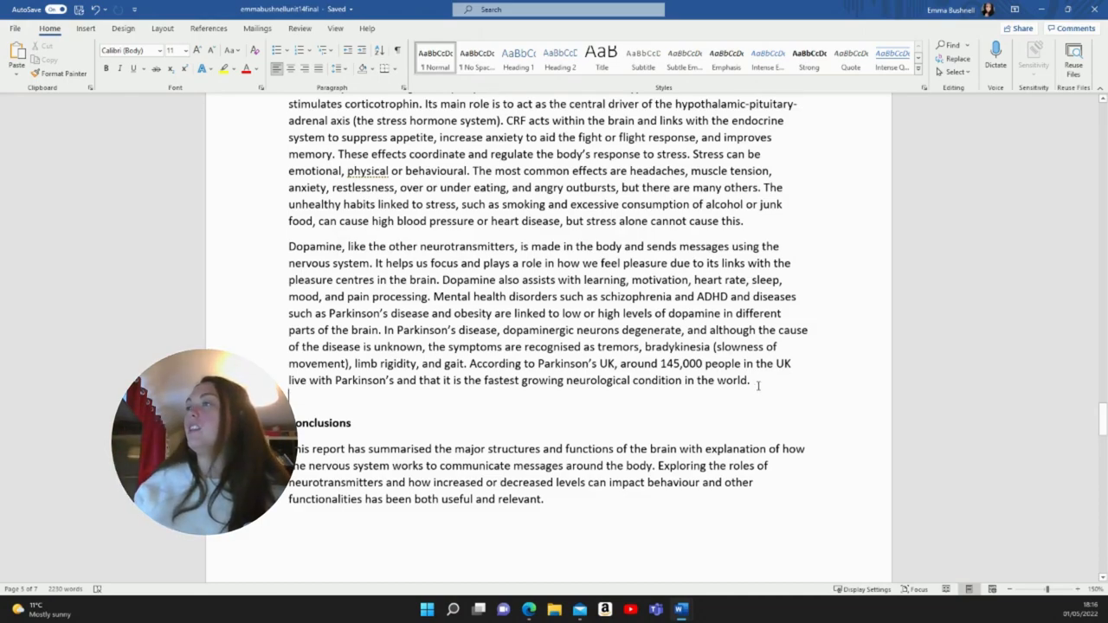
{"action": "mouse_move", "coordinate": [514, 402]}
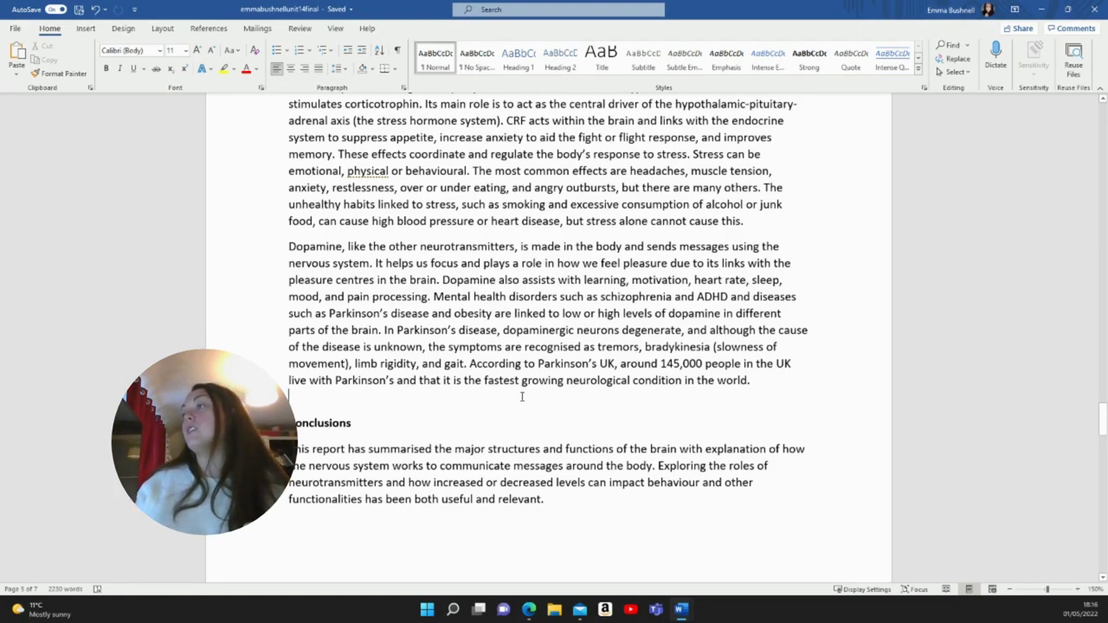
- Scroll past the page break to the Recommendations heading and its first paragraph
{"action": "scroll", "scroll_direction": "down", "scroll_amount": 3}
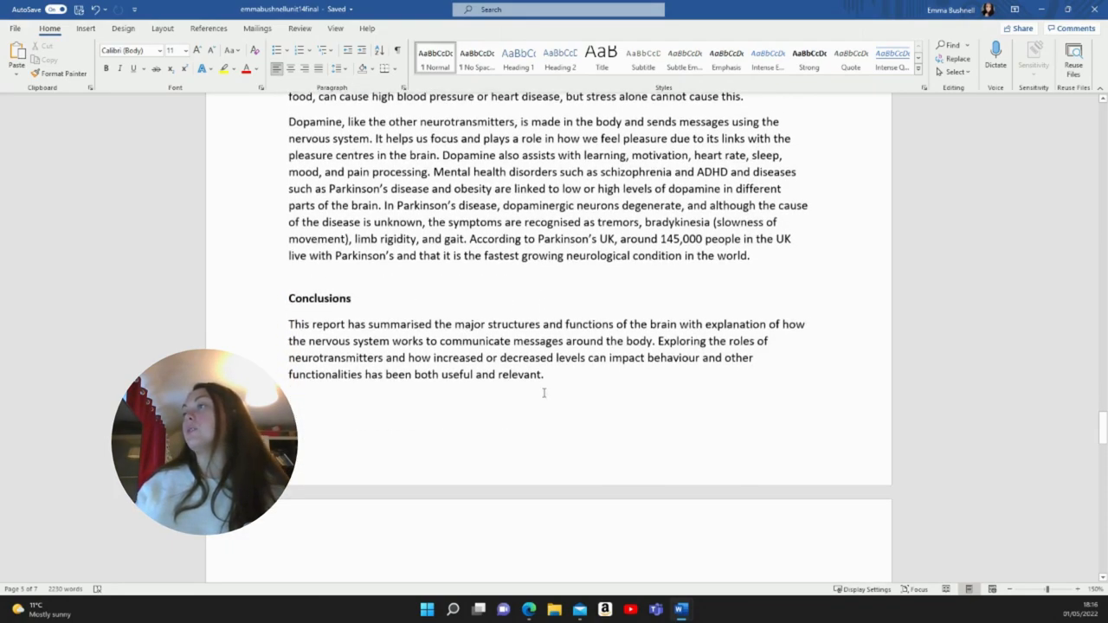
{"action": "scroll", "scroll_direction": "down", "scroll_amount": 3}
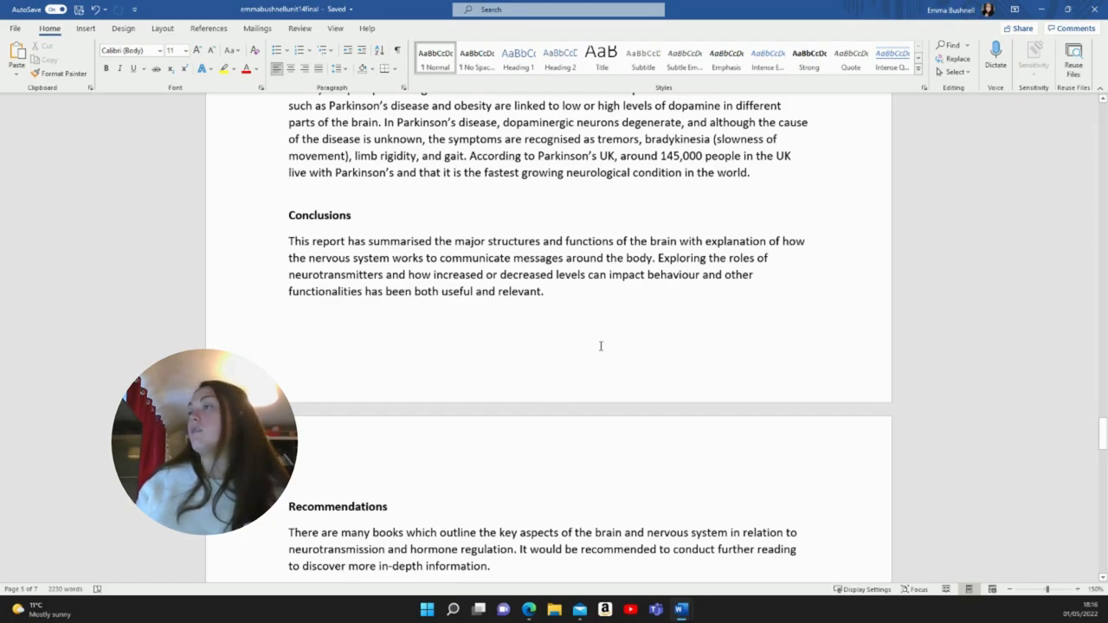
- Scroll to reveal the Mind paragraph of Recommendations and the first References entries
{"action": "scroll", "scroll_direction": "down", "scroll_amount": 3}
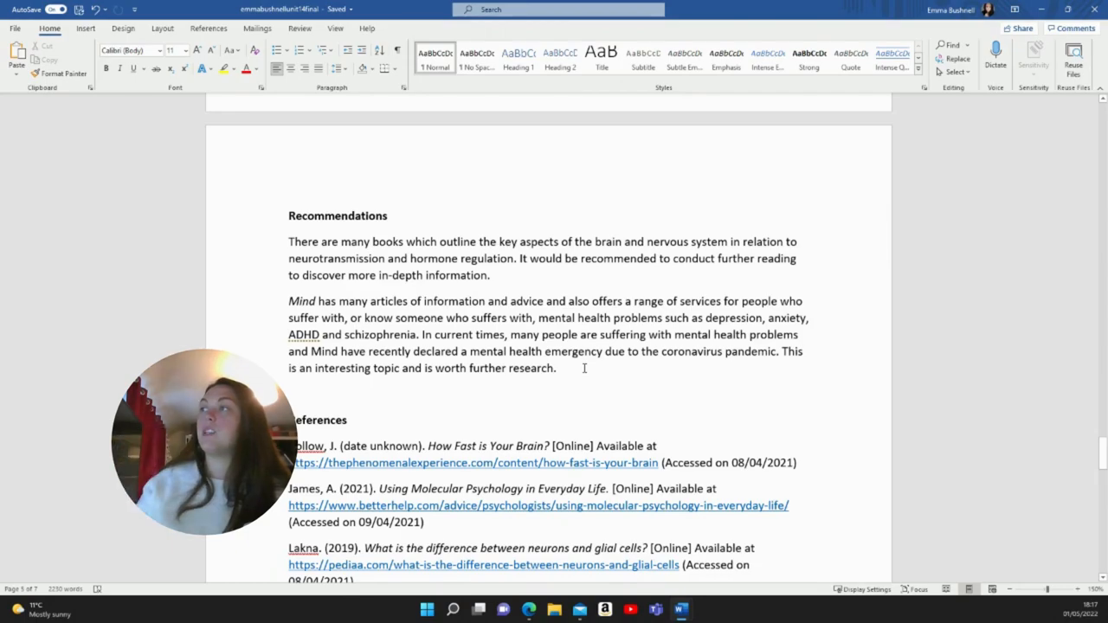
{"action": "mouse_move", "coordinate": [609, 383]}
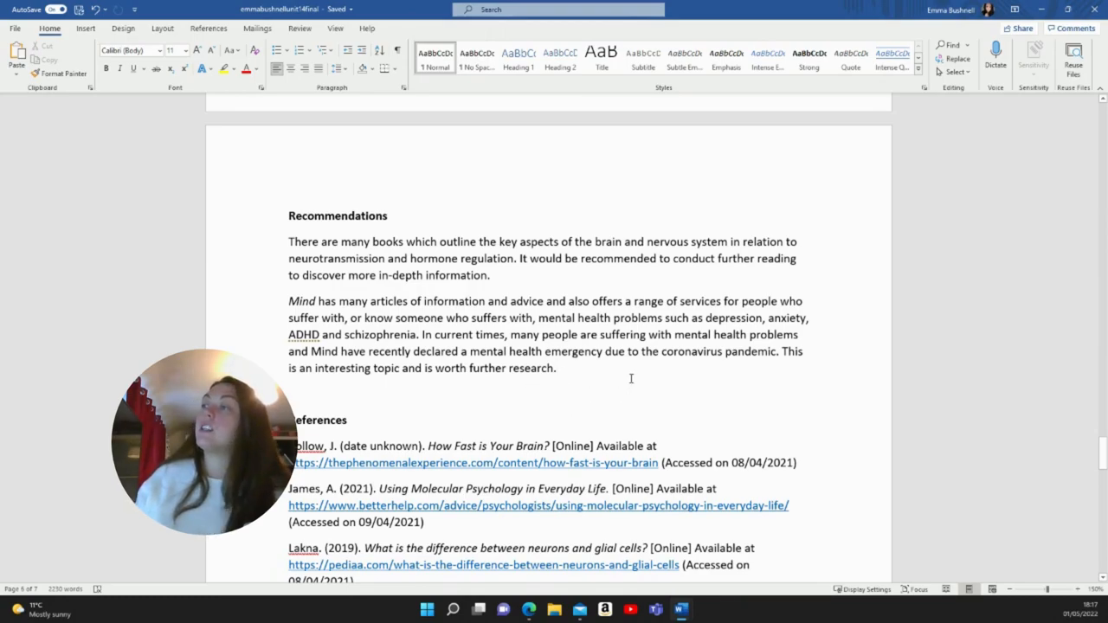
{"action": "scroll", "scroll_direction": "down", "scroll_amount": 3}
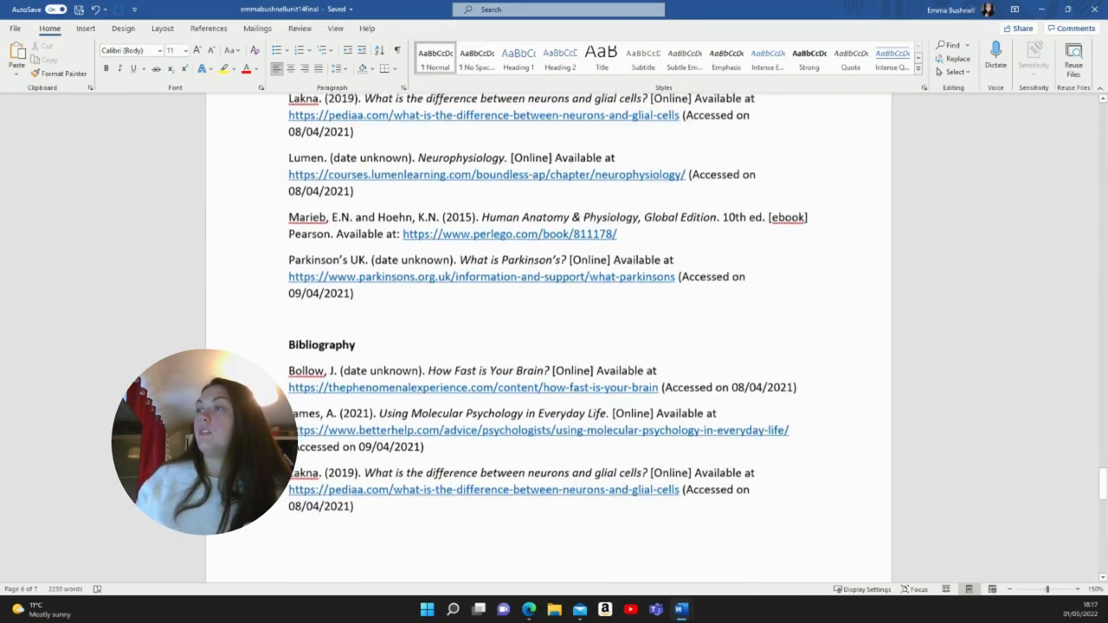
{"action": "scroll", "scroll_direction": "down", "scroll_amount": 3}
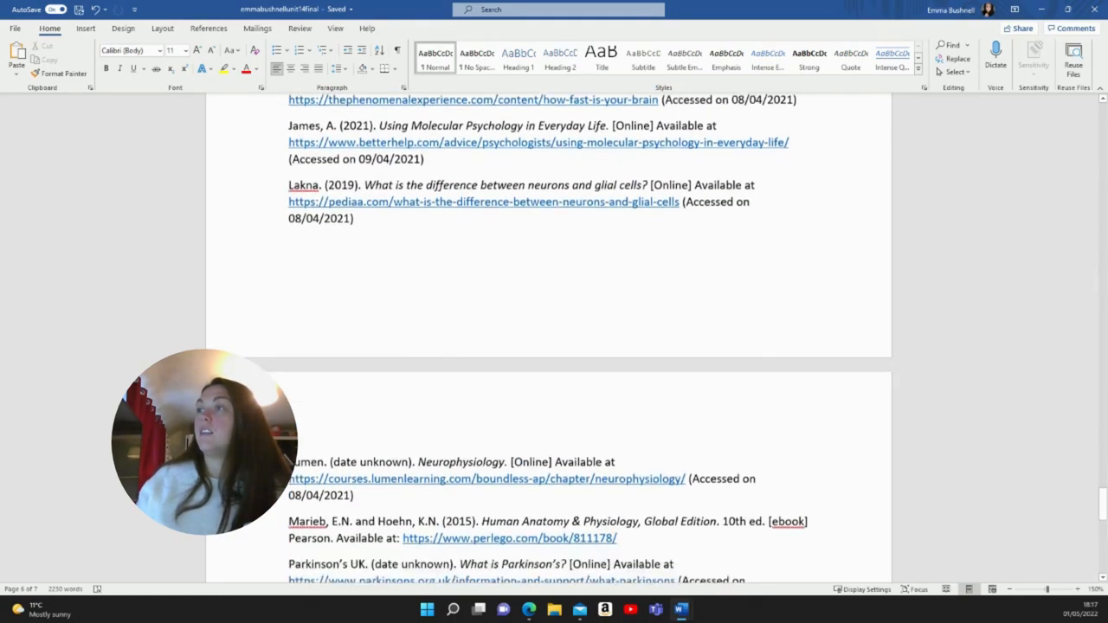
{"action": "scroll", "scroll_direction": "down", "scroll_amount": 3}
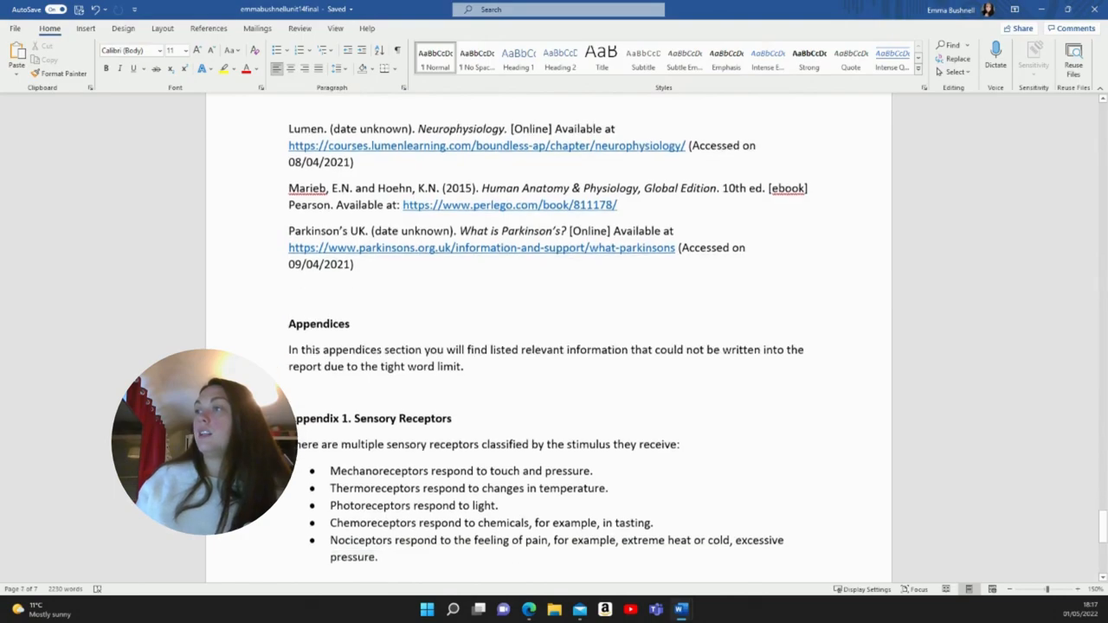
{"action": "scroll", "scroll_direction": "down", "scroll_amount": 3}
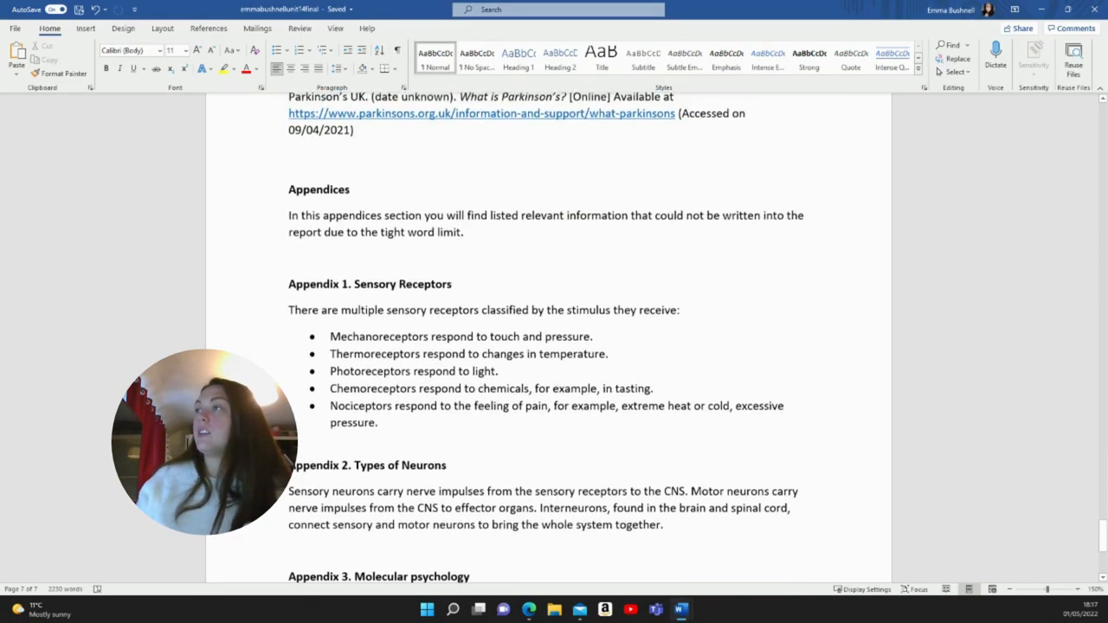
{"action": "scroll", "scroll_direction": "down", "scroll_amount": 3}
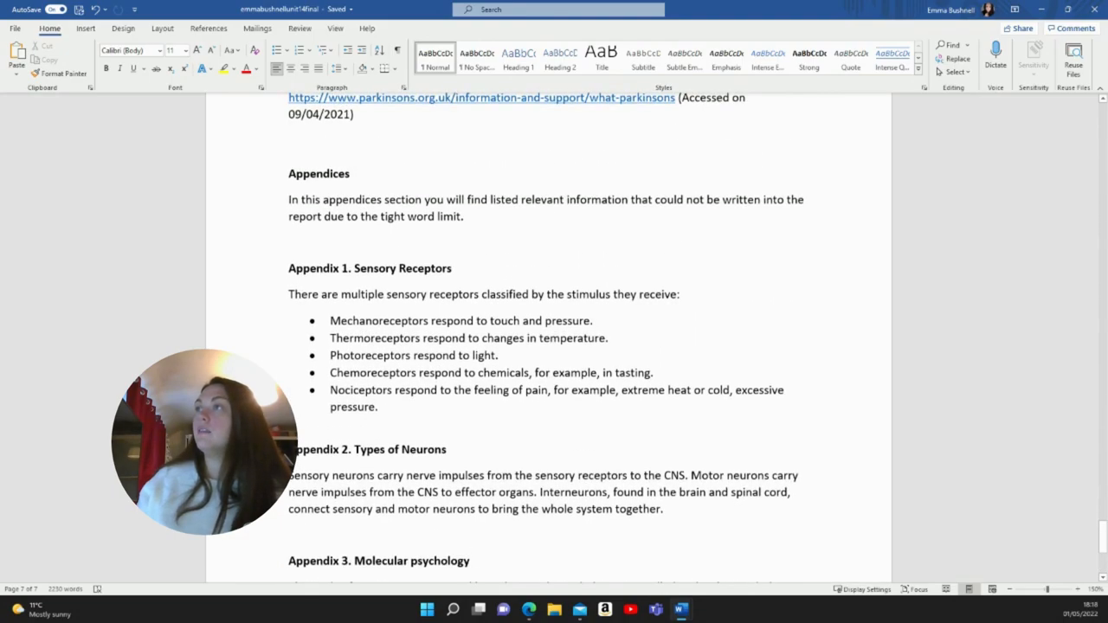
{"action": "scroll", "scroll_direction": "down", "scroll_amount": 3}
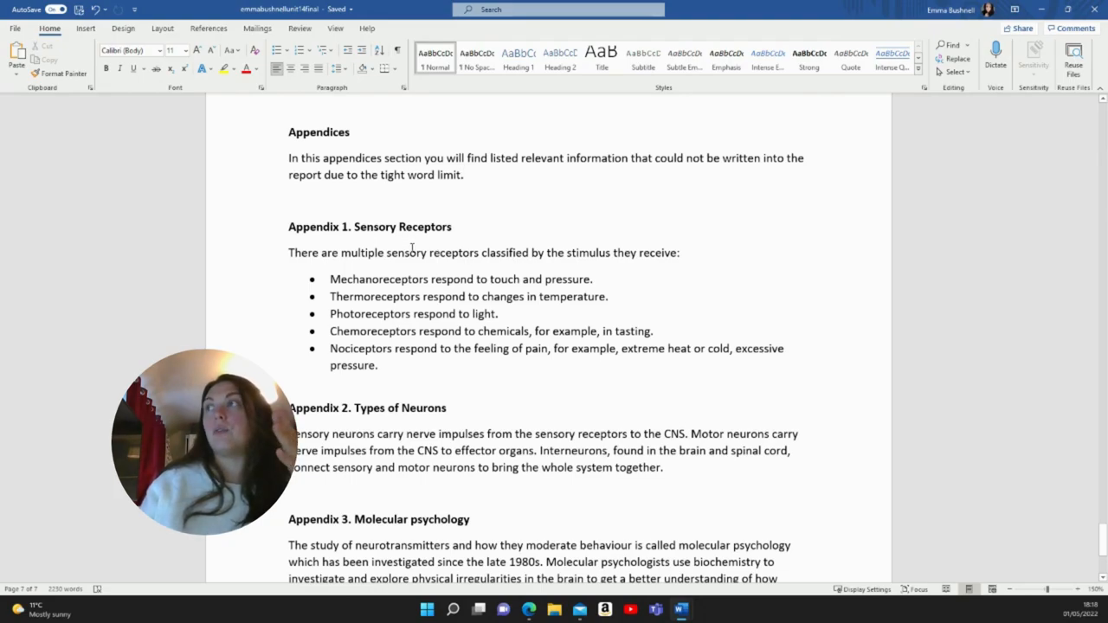
{"action": "scroll", "scroll_direction": "down", "scroll_amount": 3}
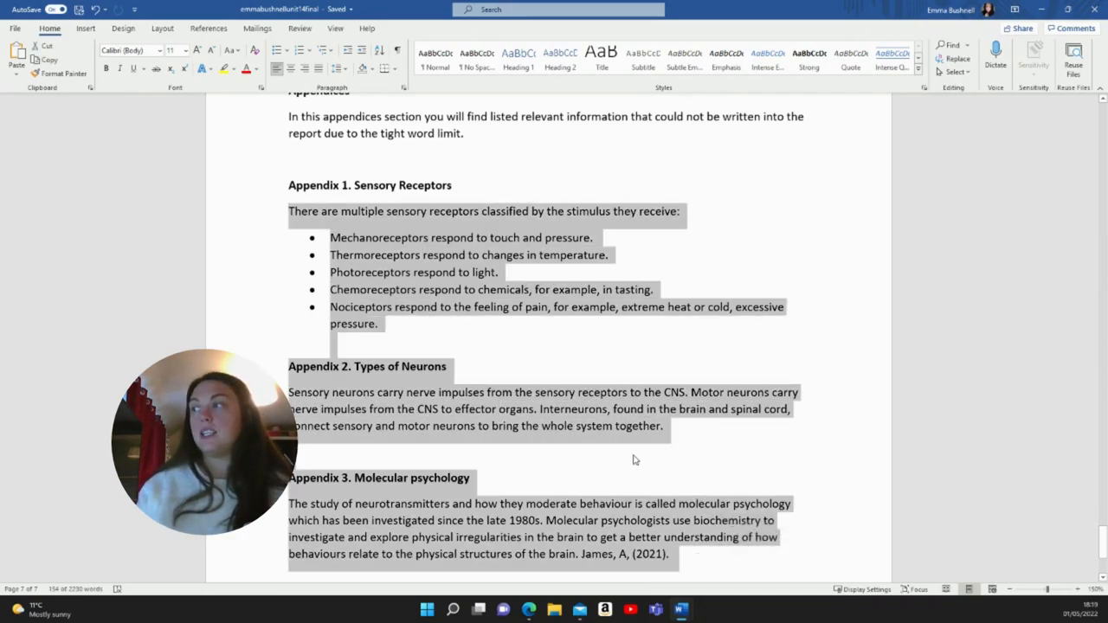
{"action": "left_click", "coordinate": [609, 440]}
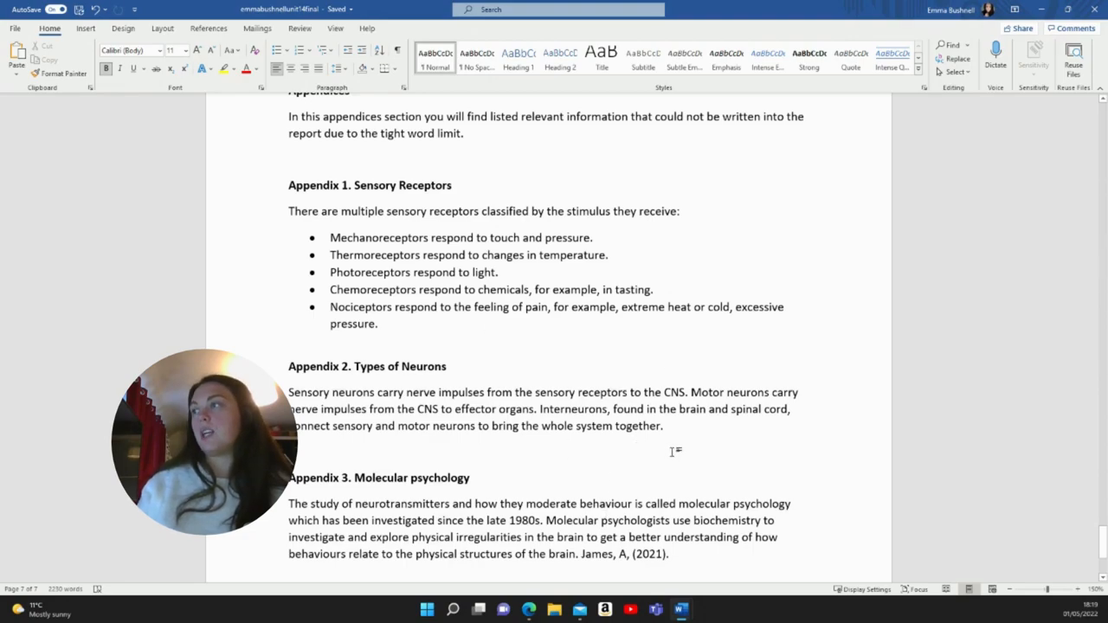
{"action": "scroll", "scroll_direction": "down", "scroll_amount": 3}
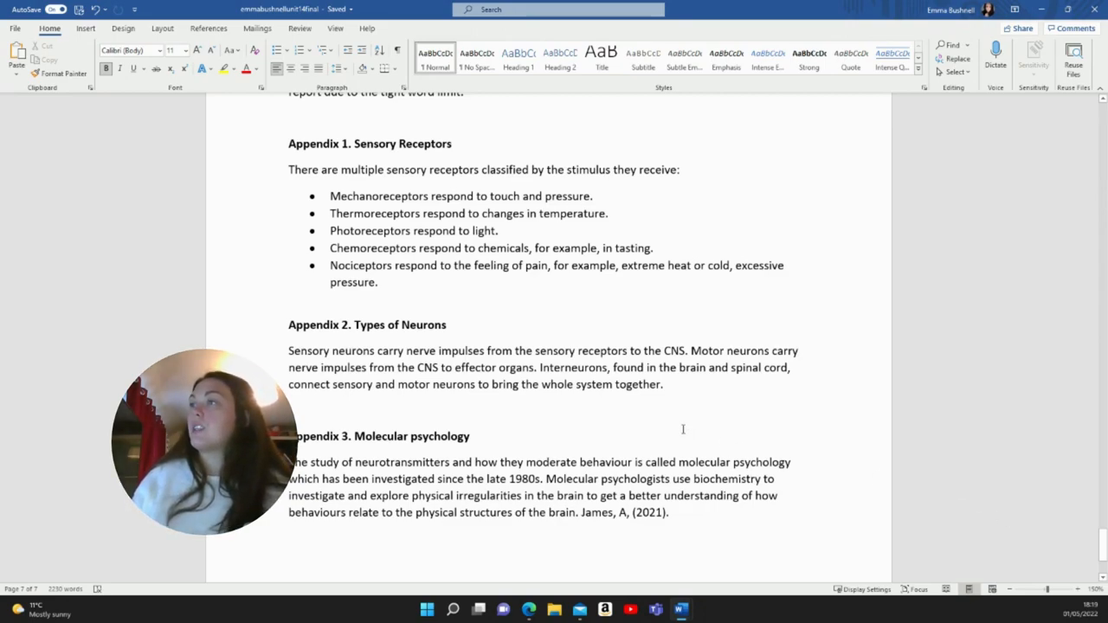
{"action": "mouse_move", "coordinate": [648, 422]}
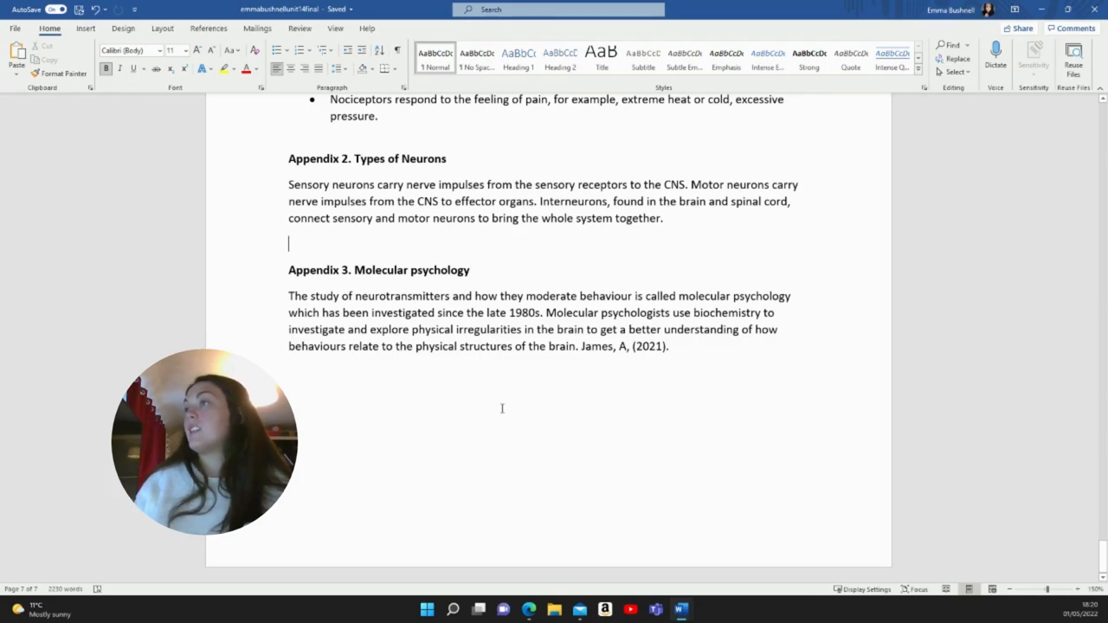
{"action": "mouse_move", "coordinate": [579, 423]}
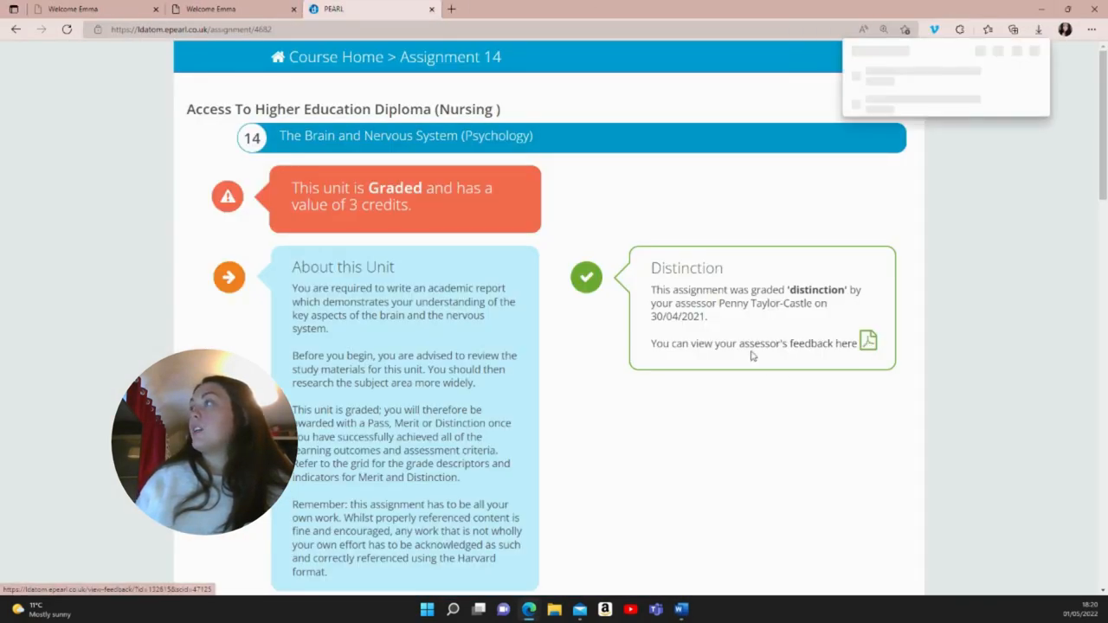
- Open the feedback PDF from the Distinction box and scroll to the Question Grades section
{"action": "left_click", "coordinate": [868, 343]}
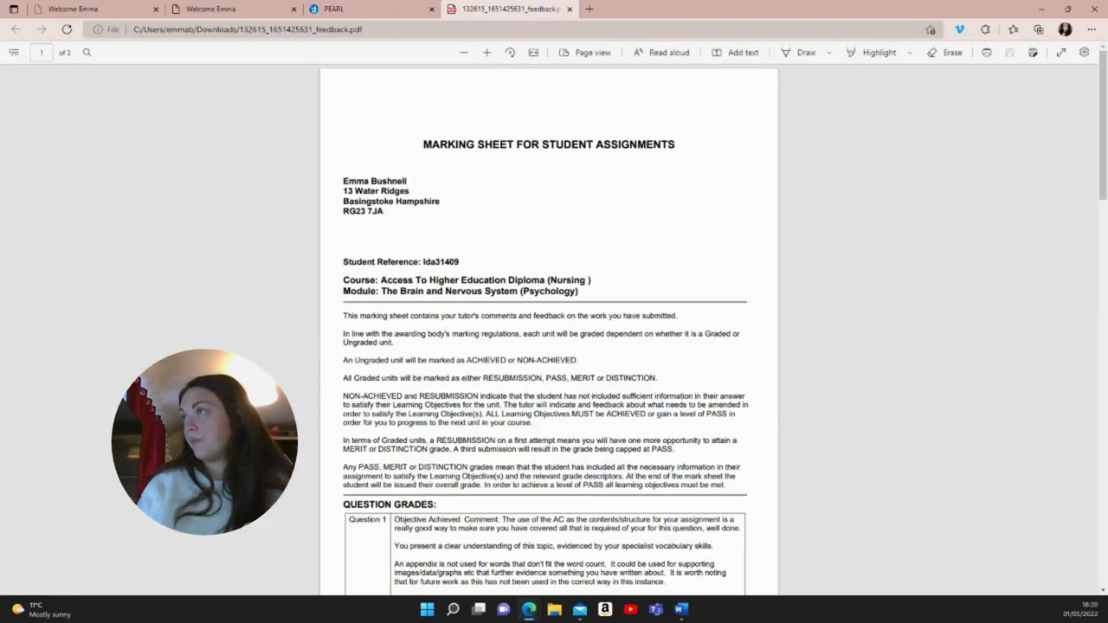
{"action": "scroll", "scroll_direction": "down", "scroll_amount": 3}
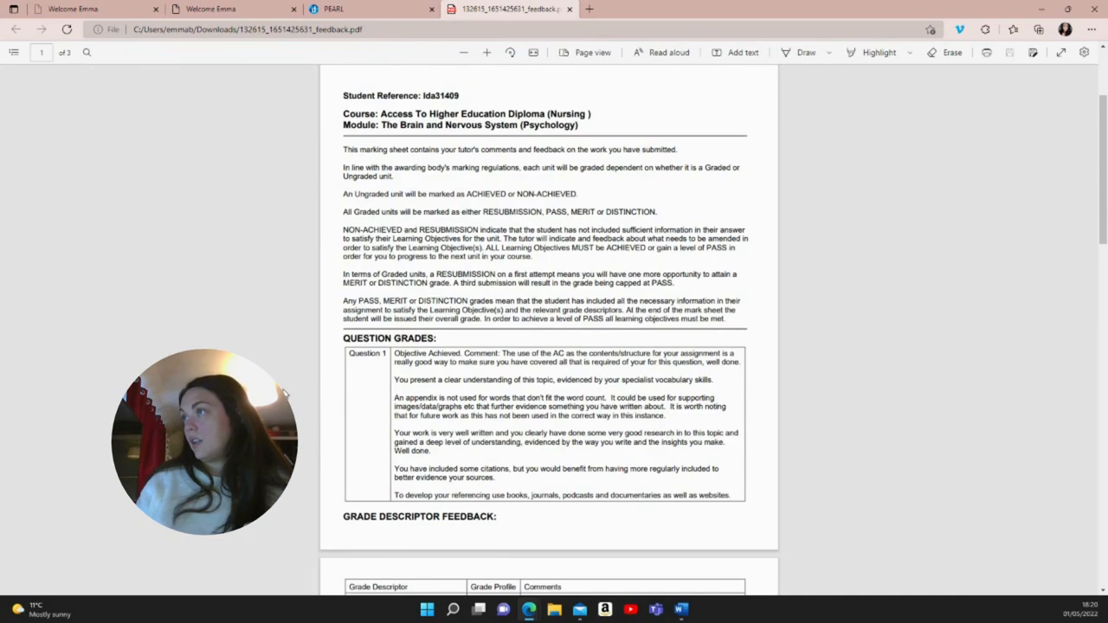
{"action": "scroll", "scroll_direction": "down", "scroll_amount": 3}
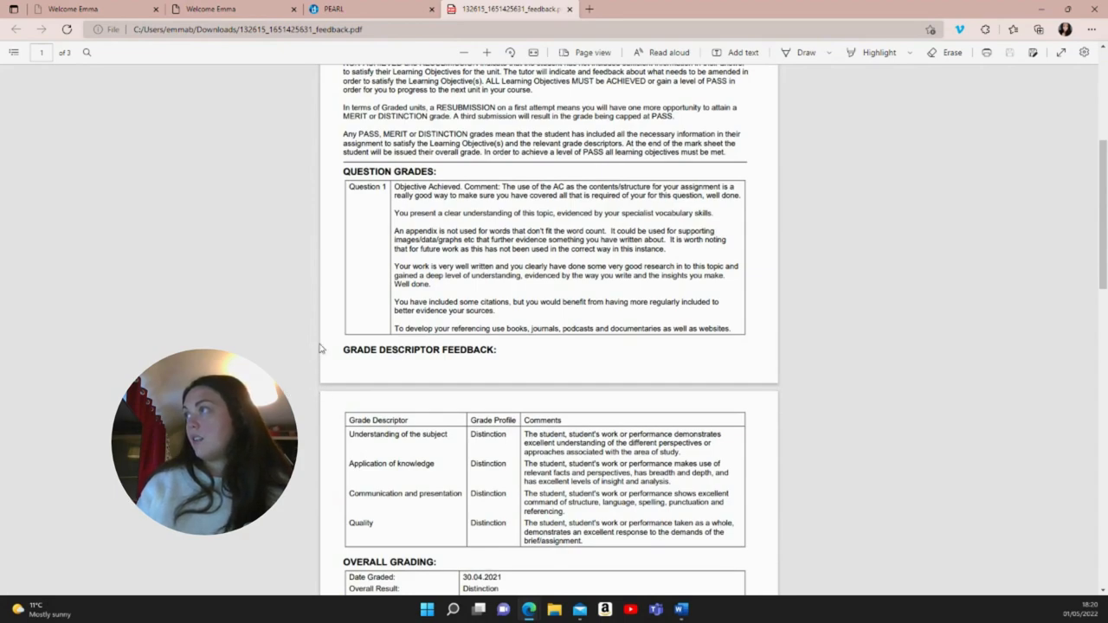
{"action": "mouse_move", "coordinate": [280, 286]}
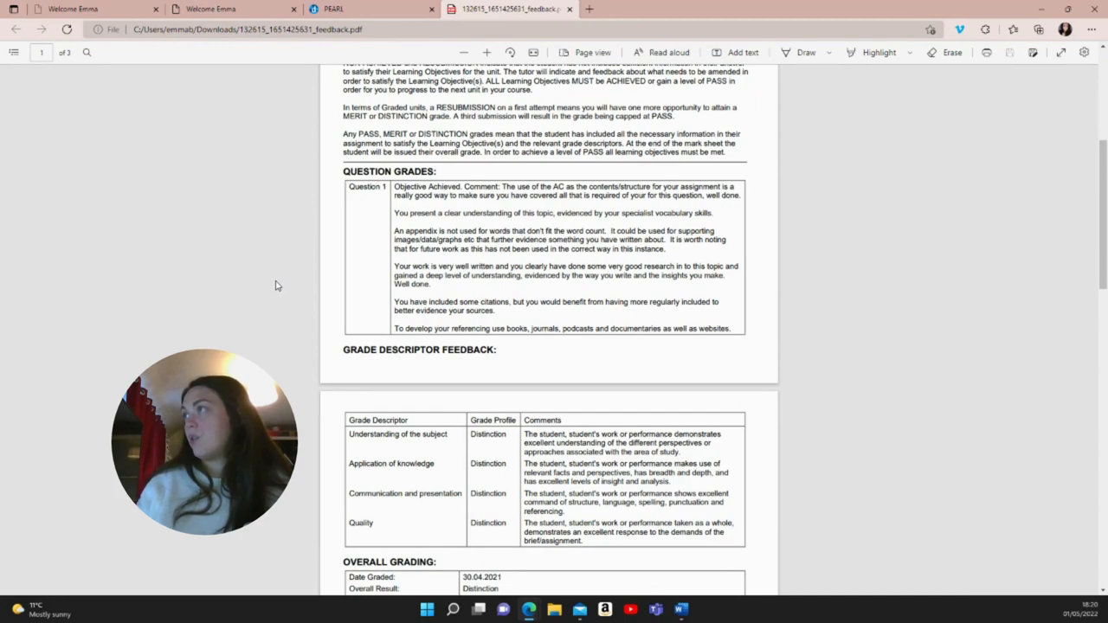
{"action": "mouse_move", "coordinate": [266, 291]}
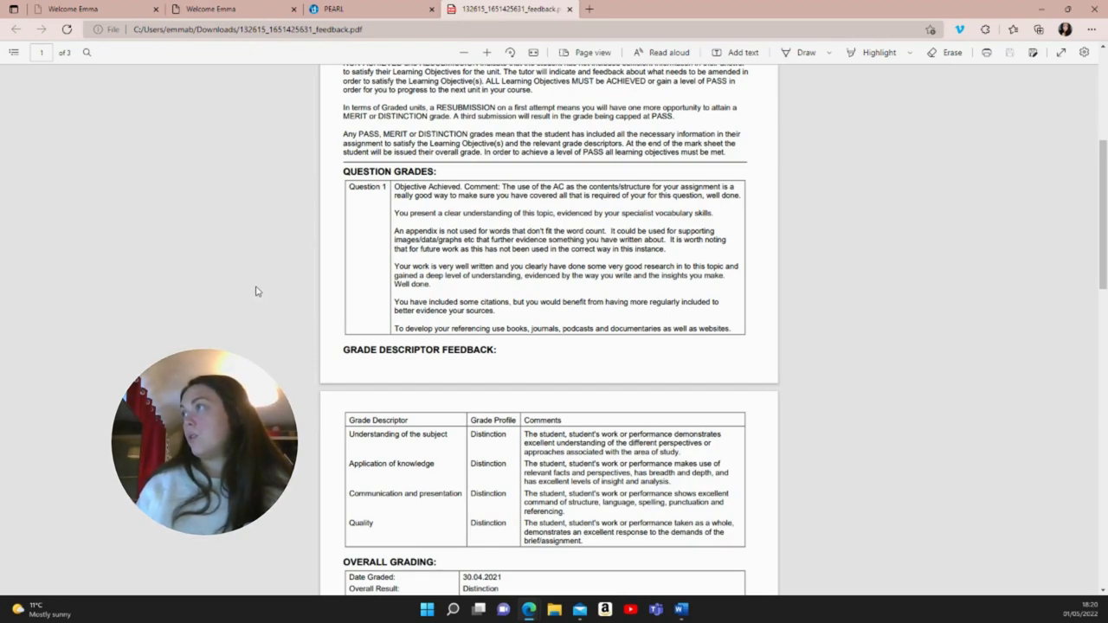
{"action": "mouse_move", "coordinate": [253, 291]}
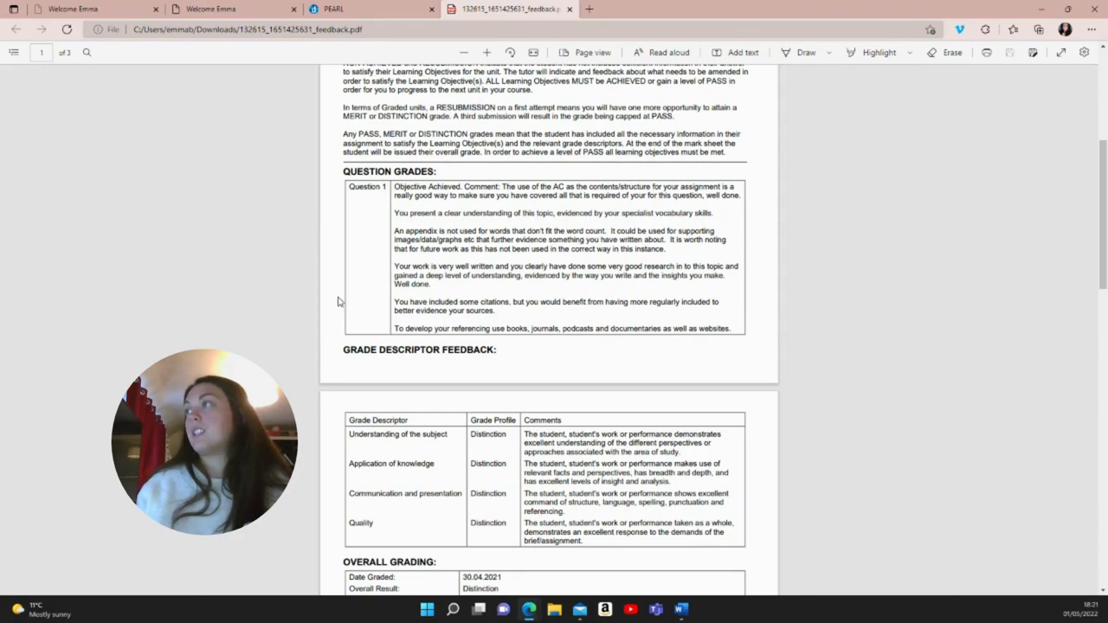
{"action": "mouse_move", "coordinate": [308, 277]}
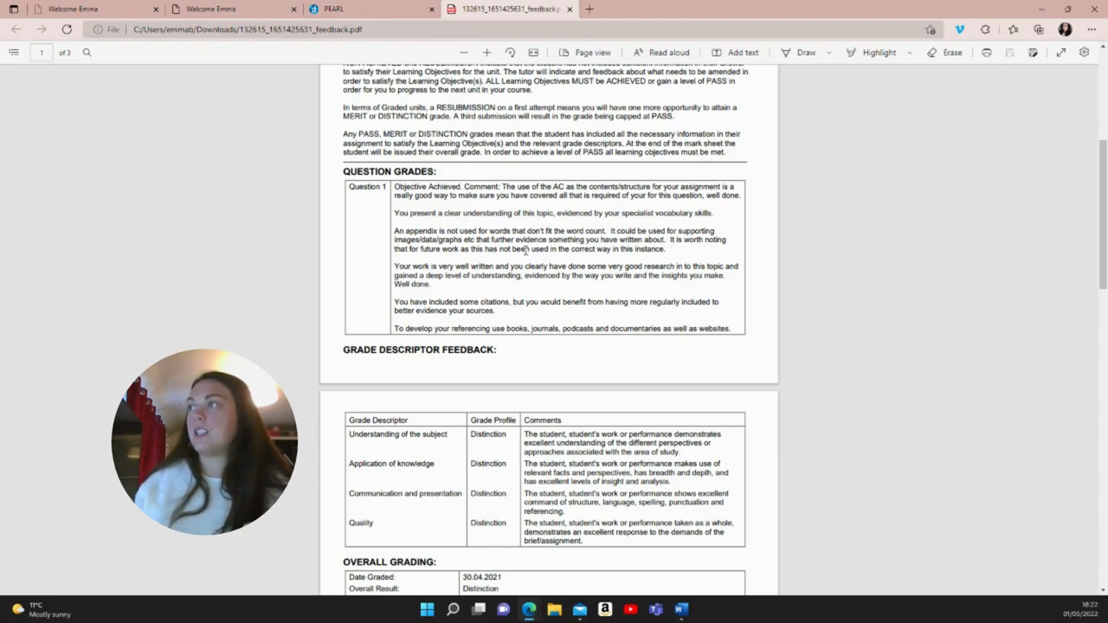
{"action": "mouse_move", "coordinate": [615, 293]}
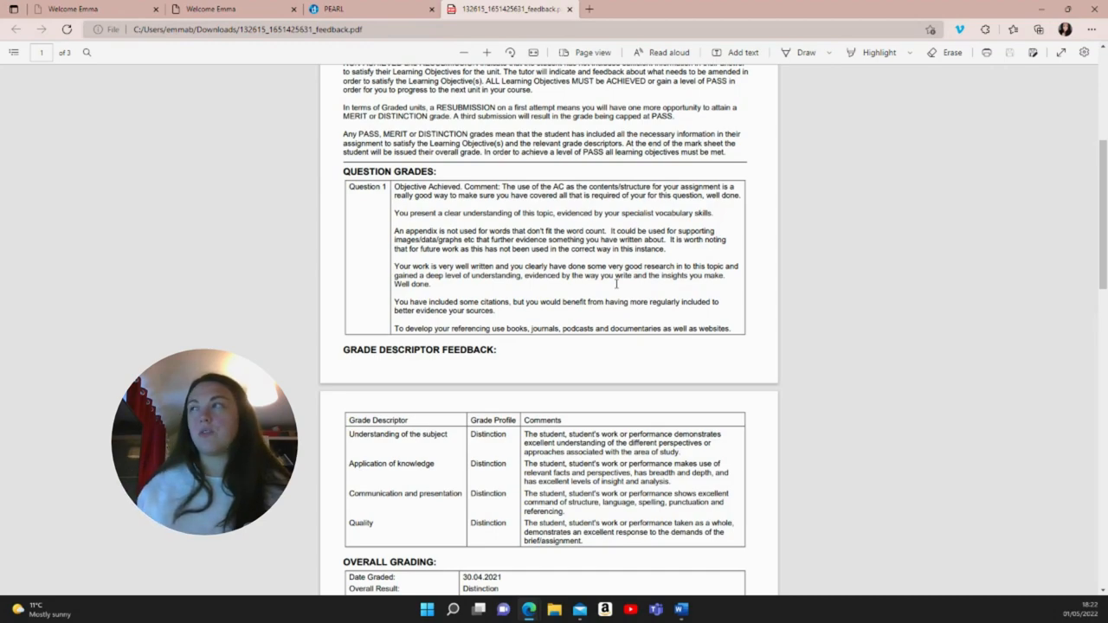
{"action": "mouse_move", "coordinate": [446, 290]}
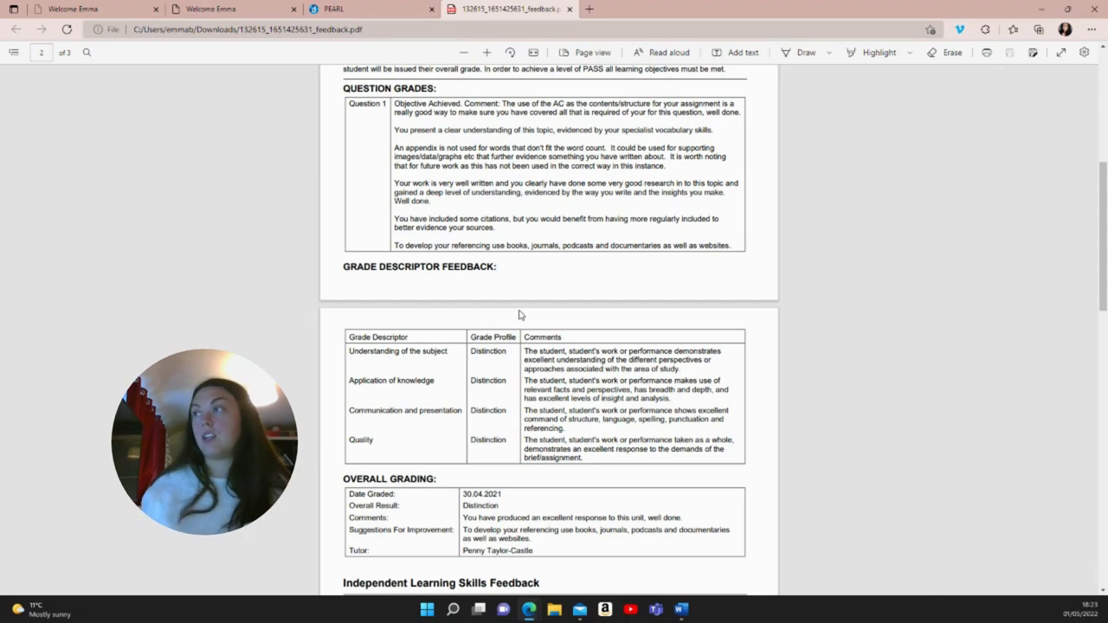
{"action": "mouse_move", "coordinate": [471, 286]}
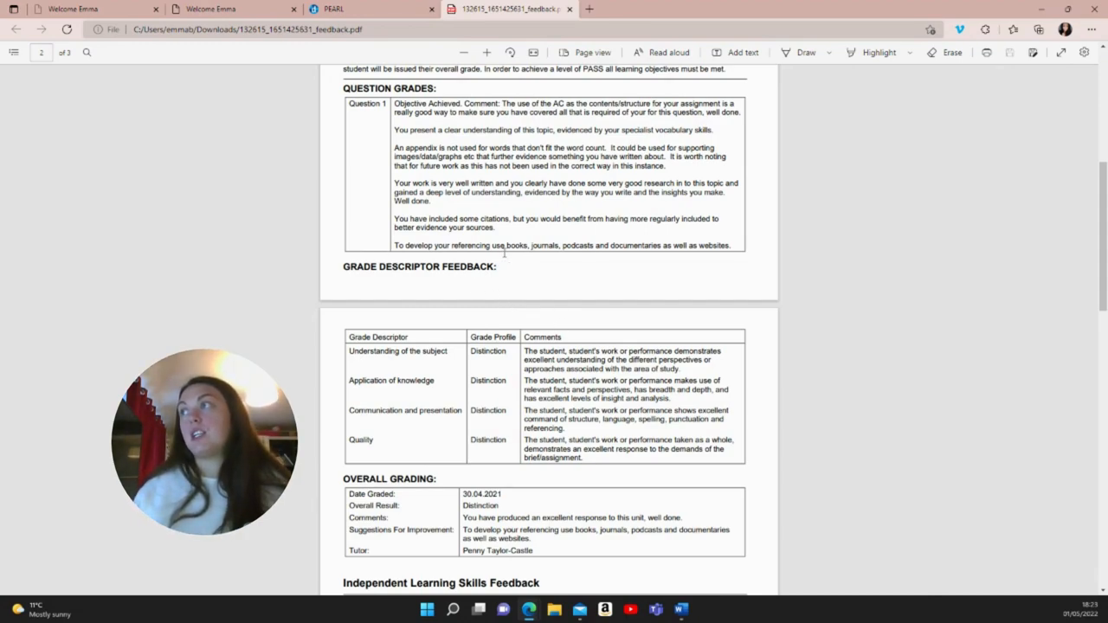
{"action": "mouse_move", "coordinate": [689, 260]}
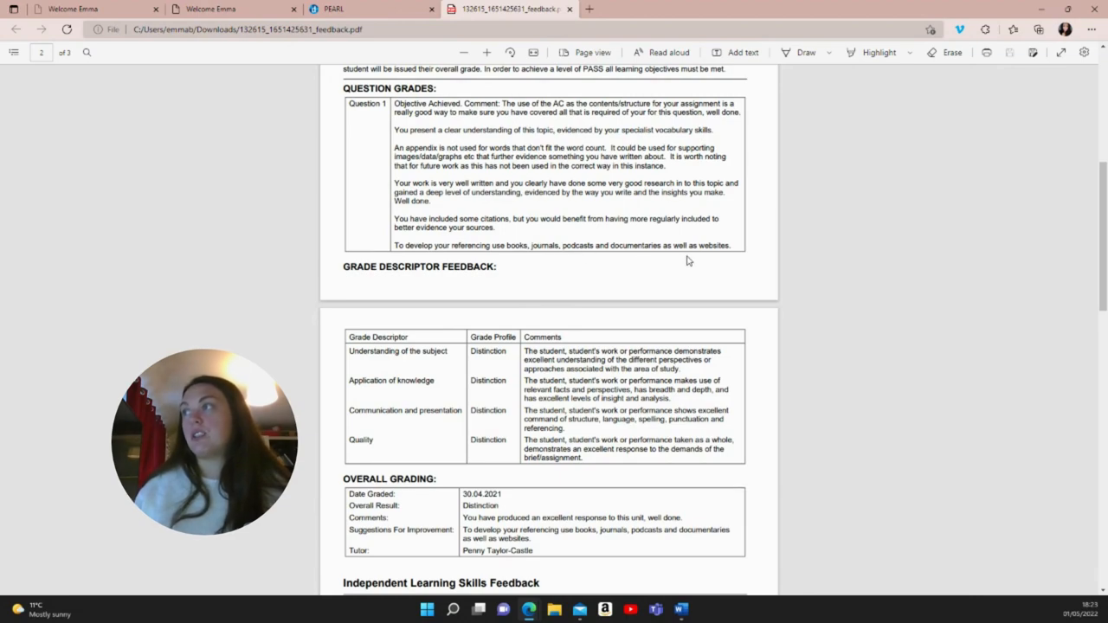
{"action": "mouse_move", "coordinate": [596, 283]}
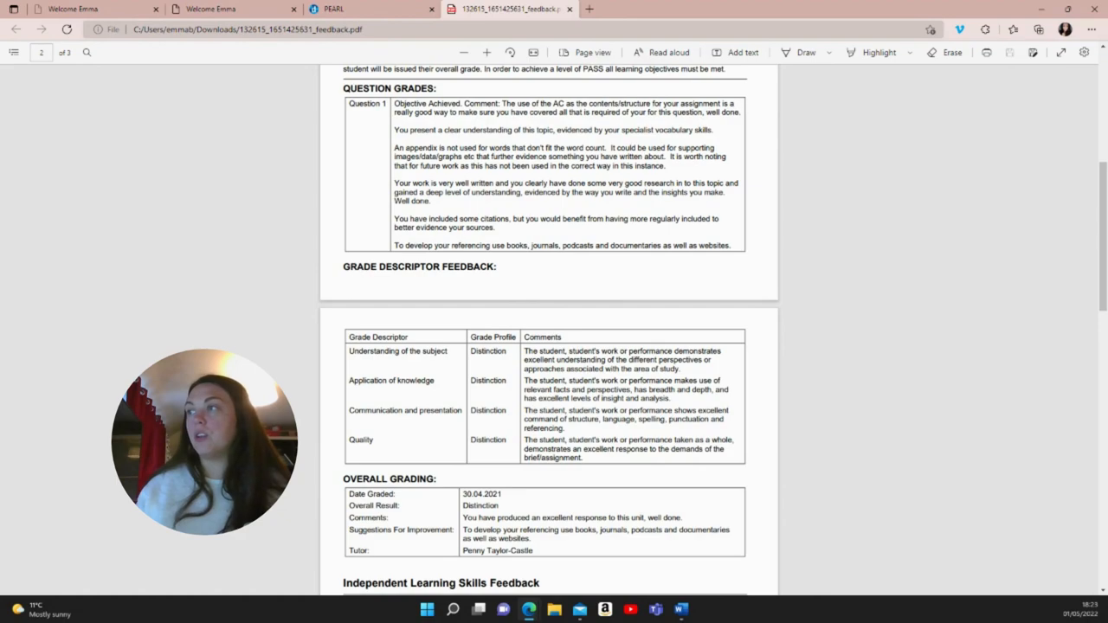
{"action": "scroll", "scroll_direction": "down", "scroll_amount": 3}
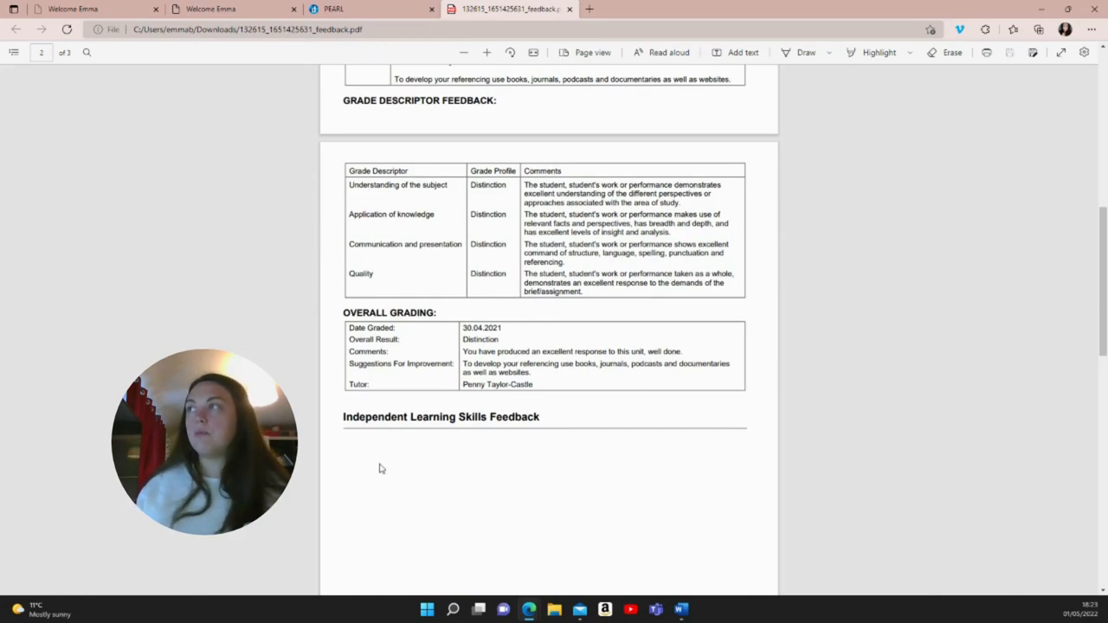
{"action": "mouse_move", "coordinate": [290, 382]}
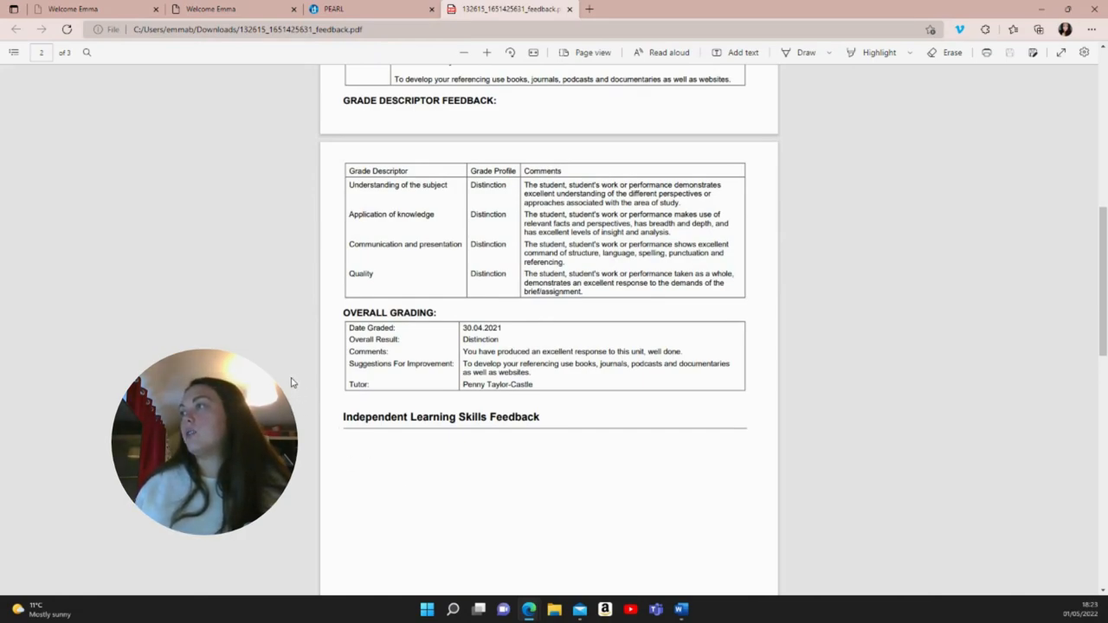